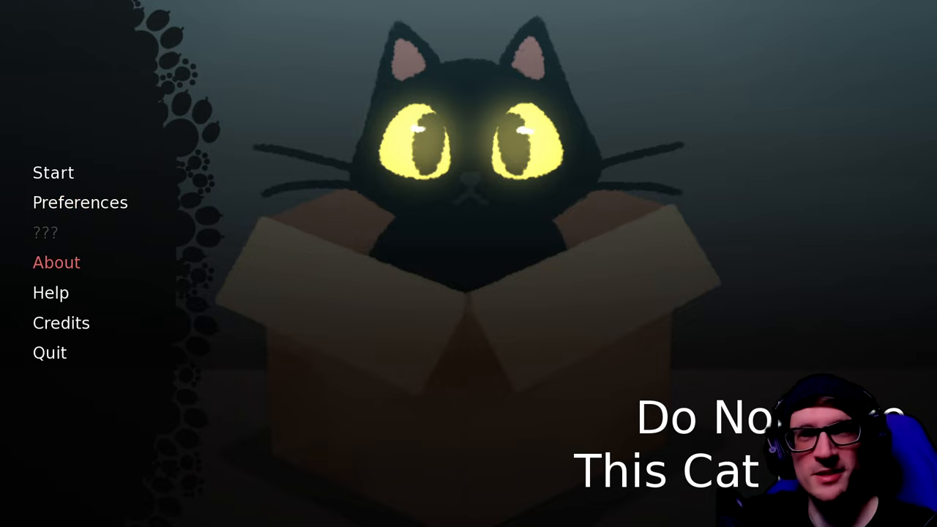
pyautogui.moveTo(52, 172)
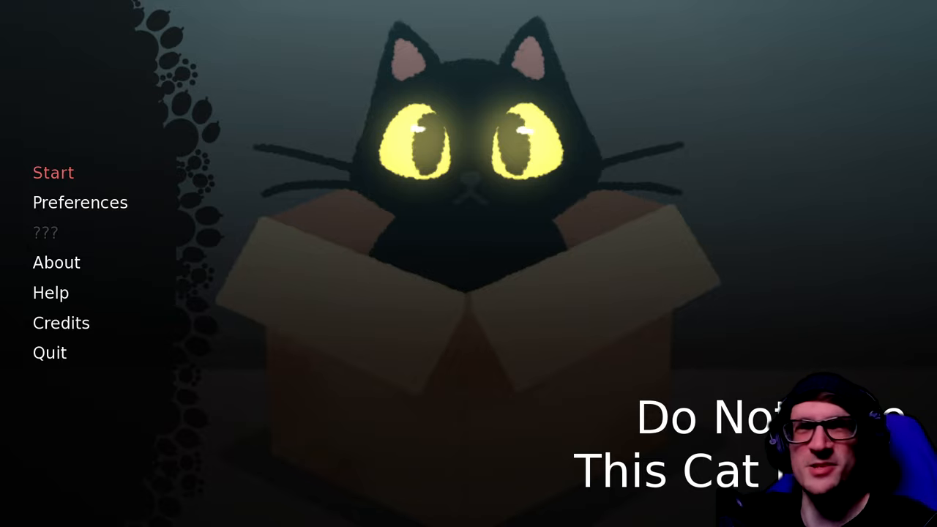
# Start a new game and advance the rainy-day narration until the player enters the alley.
pyautogui.click(52, 172)
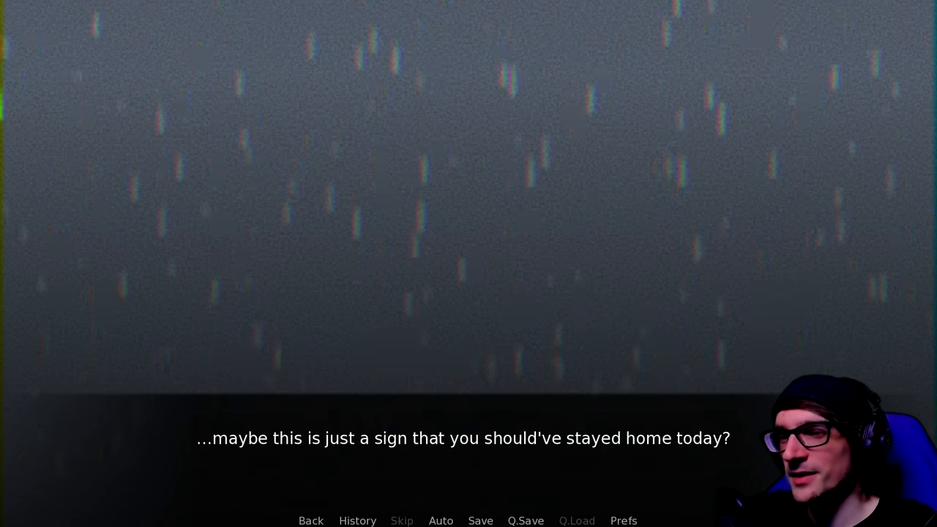
pyautogui.click(468, 439)
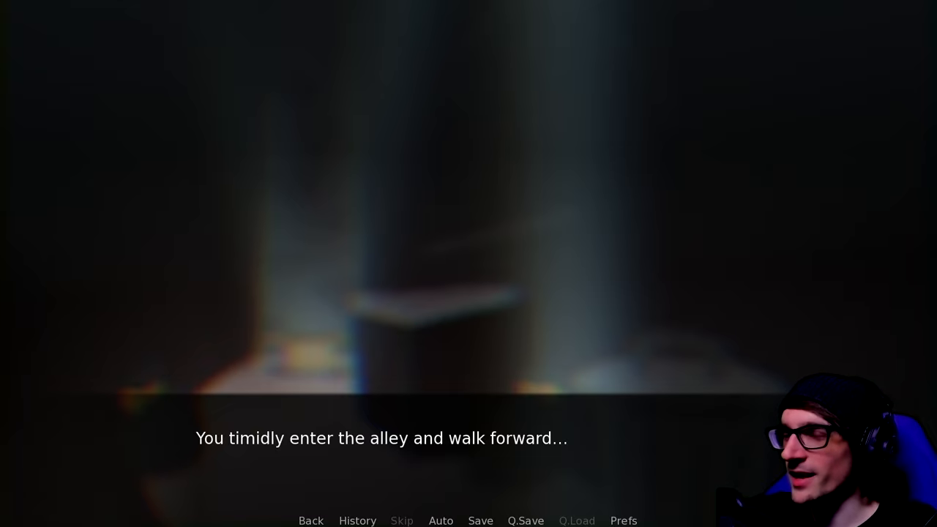
# Advance past the '???' meowing lines until the black cat in the box appears.
pyautogui.click(469, 293)
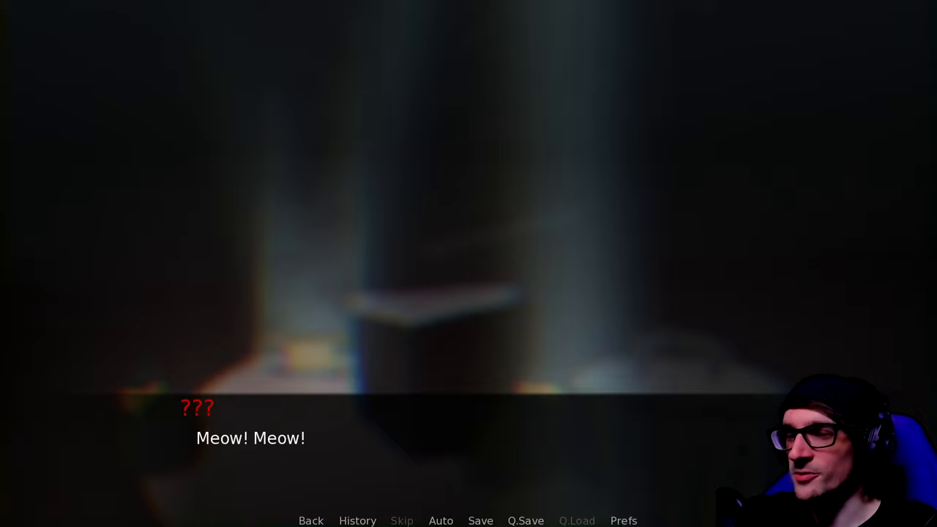
pyautogui.click(469, 292)
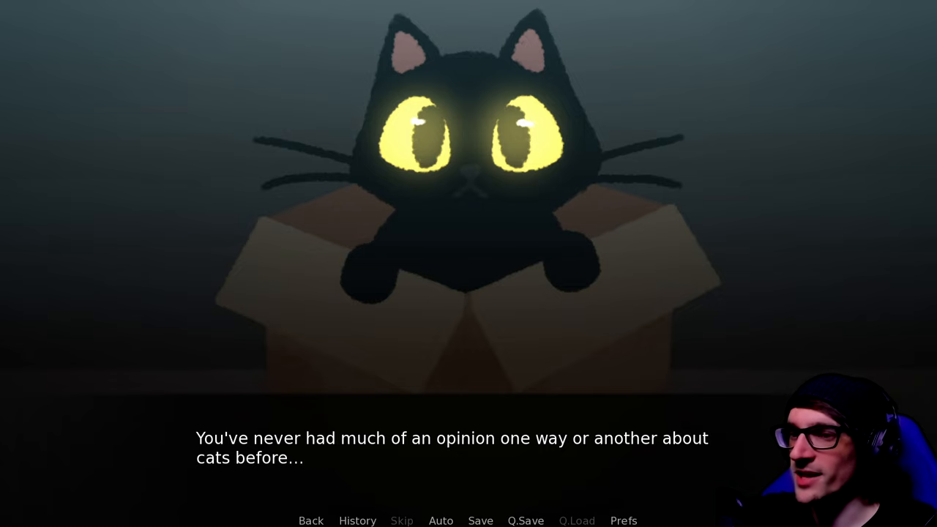
# Advance the cat narration until the take-the-cat-home choice buttons appear.
pyautogui.click(468, 439)
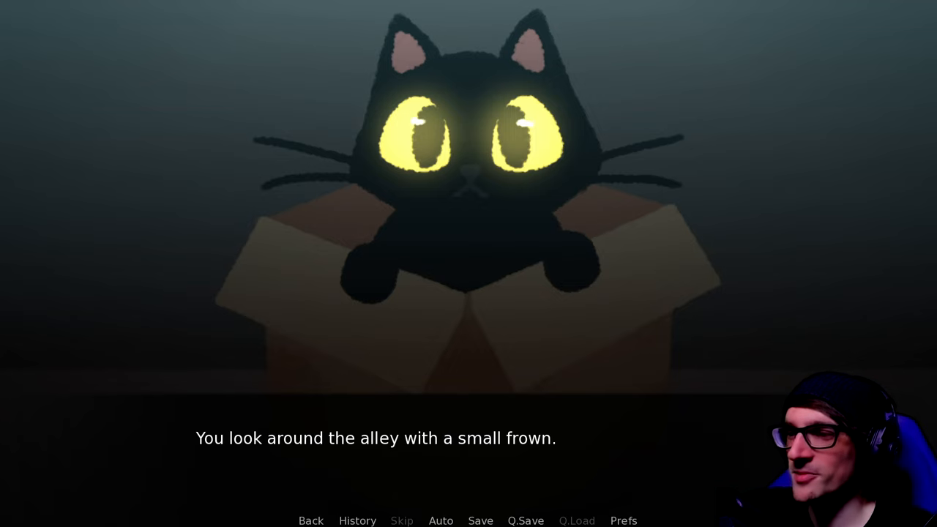
pyautogui.click(468, 293)
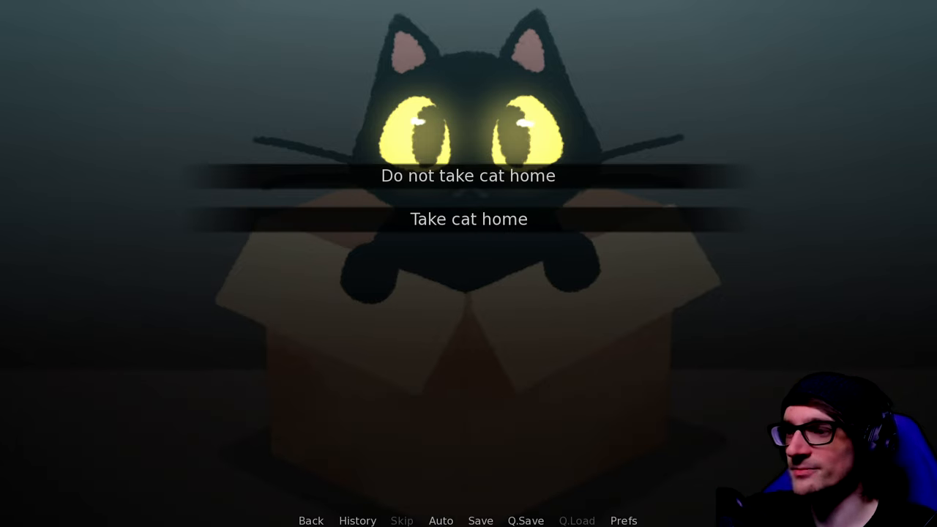
# Choose 'Do not take cat home', leading to the can't-afford-a-pet explanation.
pyautogui.click(481, 521)
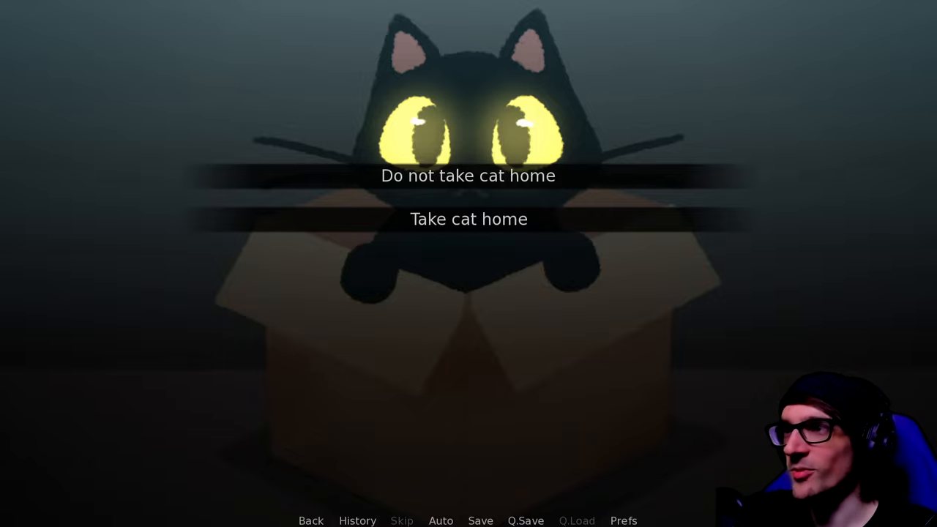
pyautogui.click(468, 175)
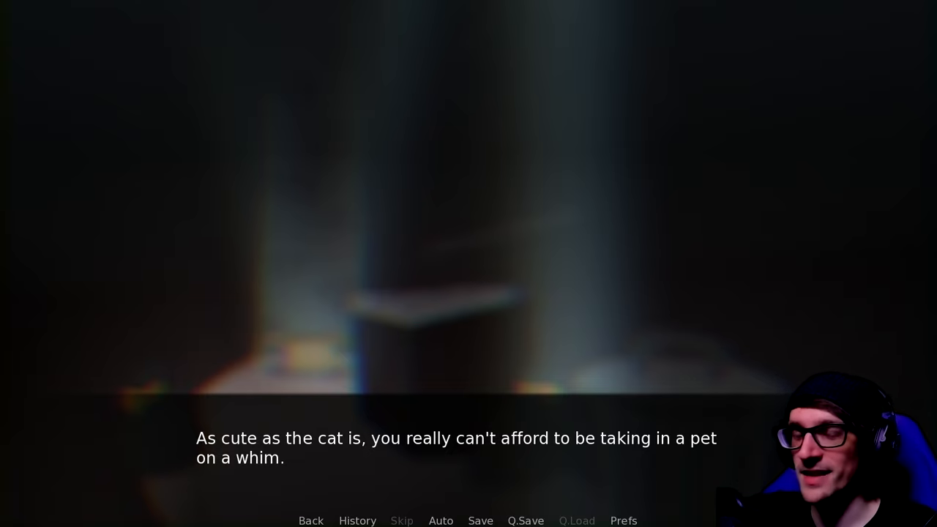
pyautogui.click(469, 440)
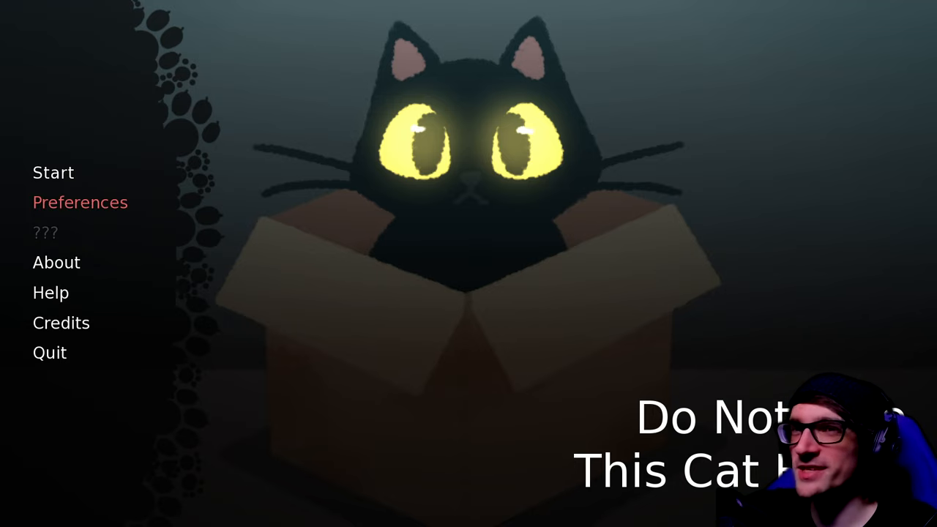
pyautogui.moveTo(53, 172)
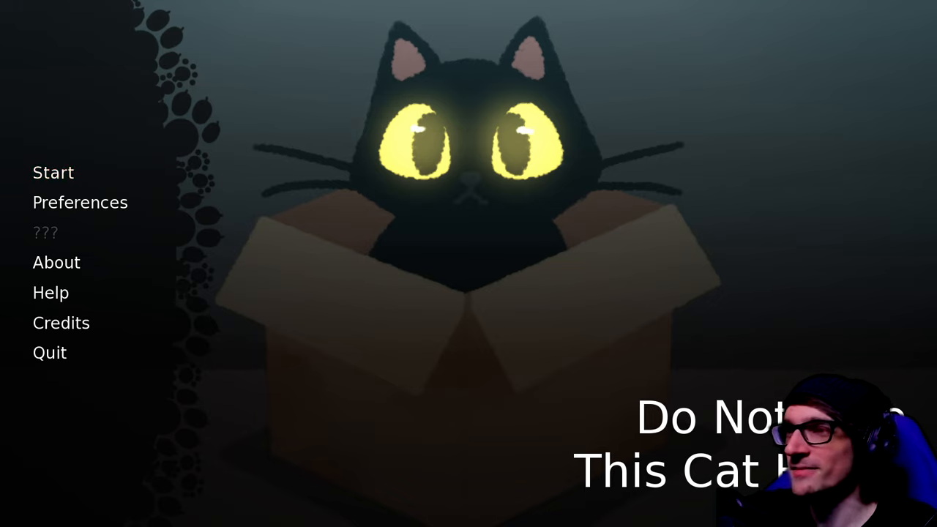
pyautogui.moveTo(52, 172)
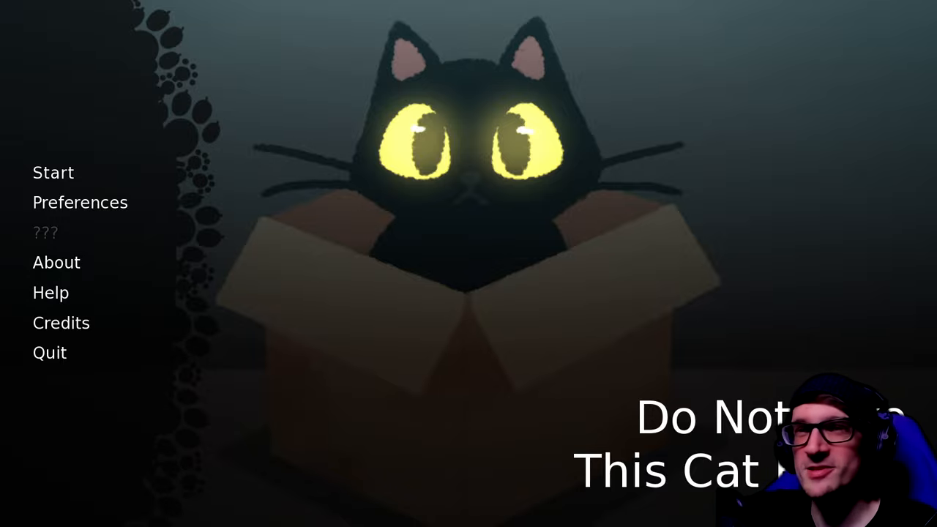
# Visit Preferences, start a fresh playthrough and bring up the save slots.
pyautogui.click(79, 203)
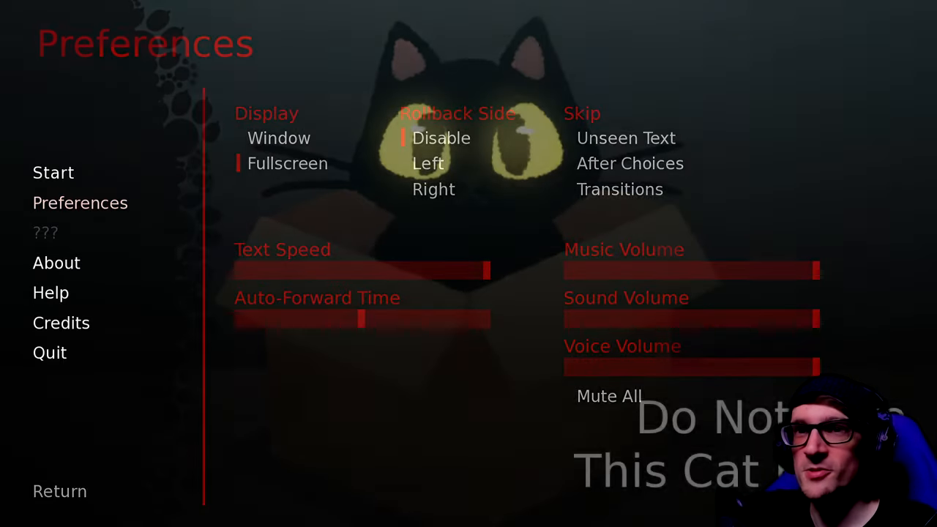
pyautogui.click(59, 491)
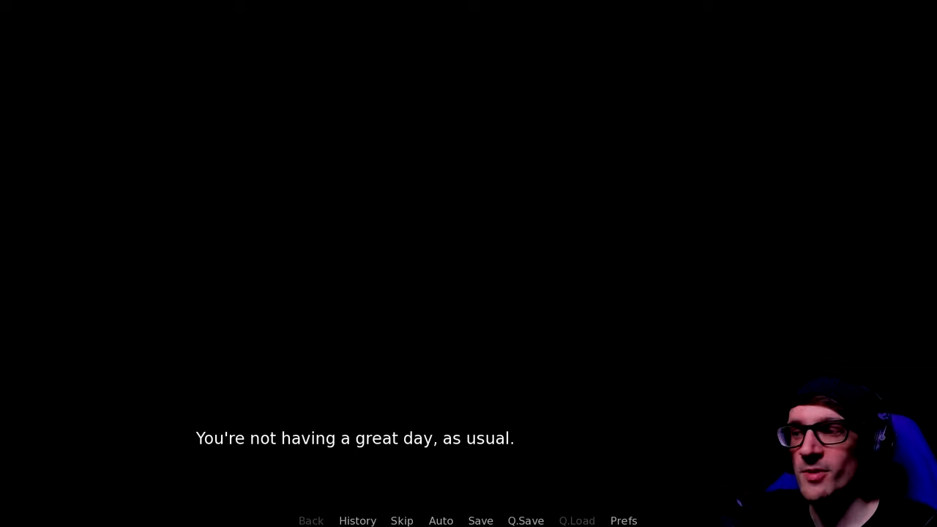
pyautogui.click(481, 521)
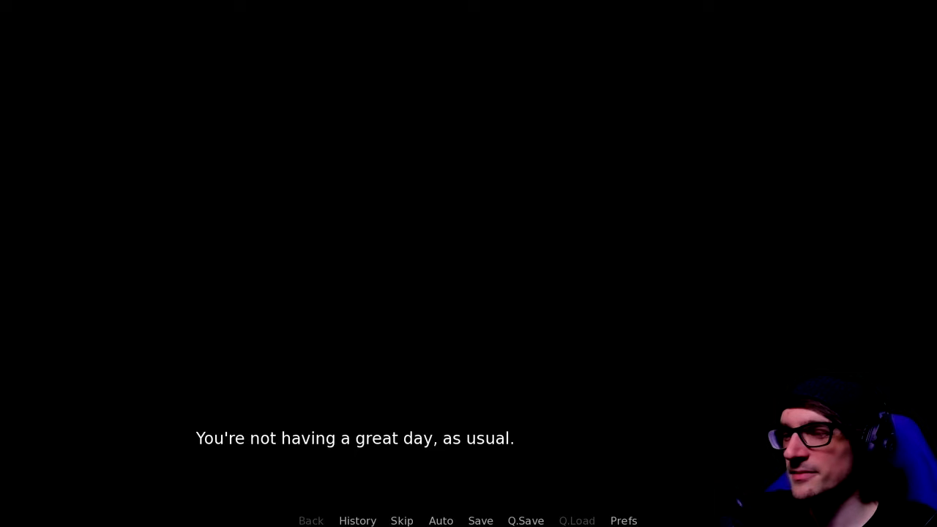
pyautogui.click(481, 521)
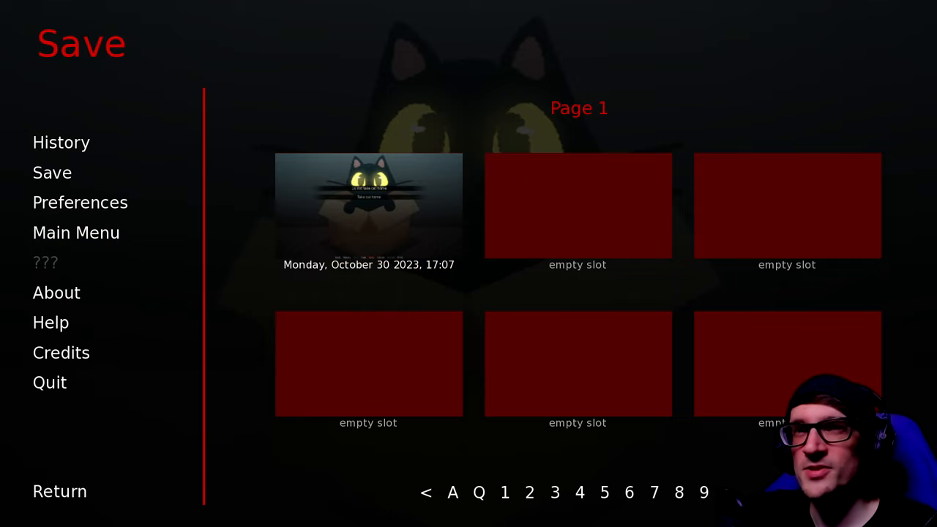
# From the History screen, choose Main Menu and confirm Yes to reach the title screen.
pyautogui.click(61, 142)
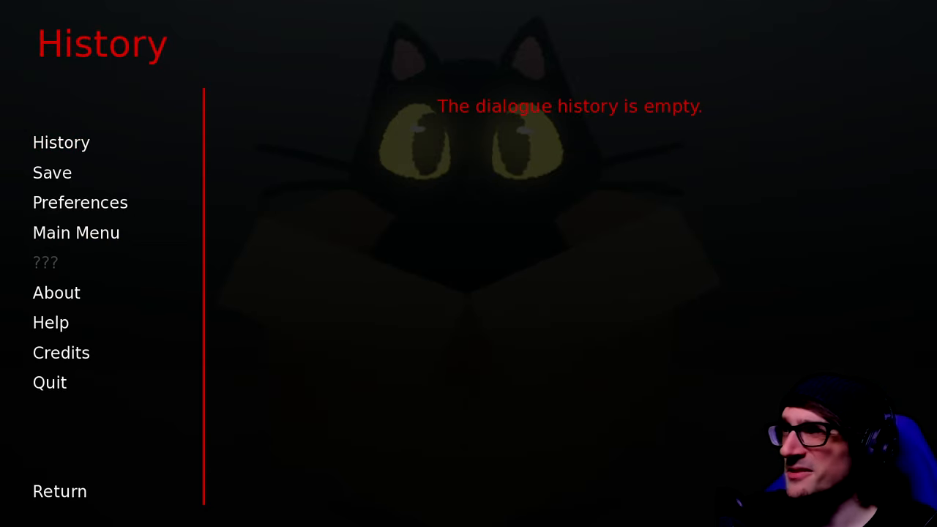
pyautogui.click(76, 232)
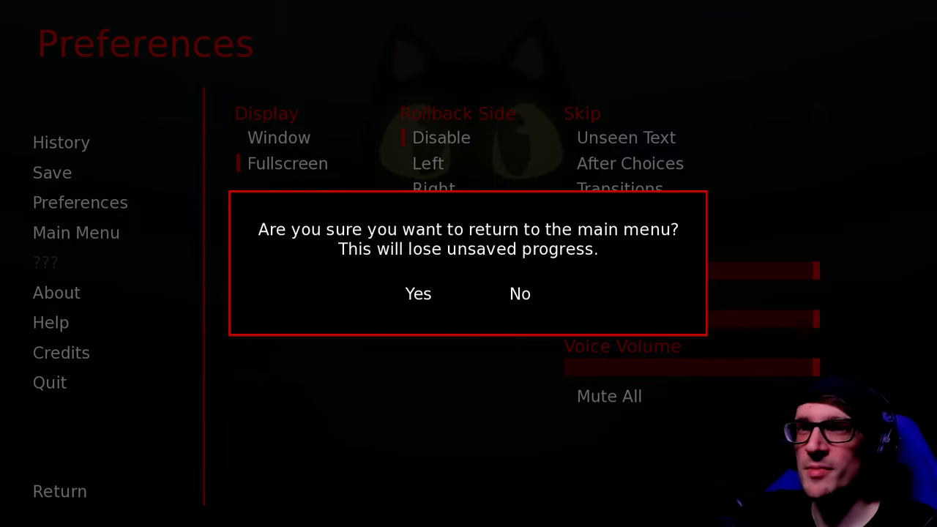
pyautogui.click(418, 294)
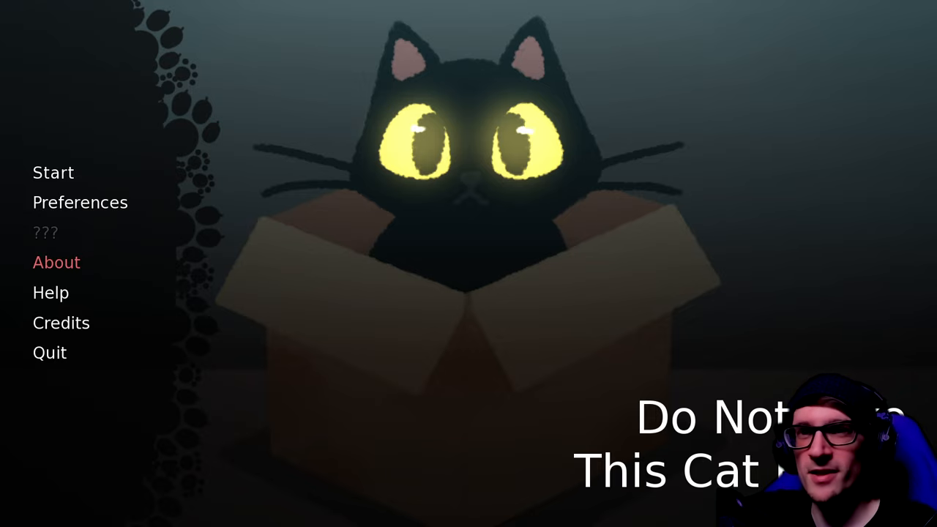
# Start a new game, advance the opening, then browse the Save, Help and quick-save pages.
pyautogui.click(53, 172)
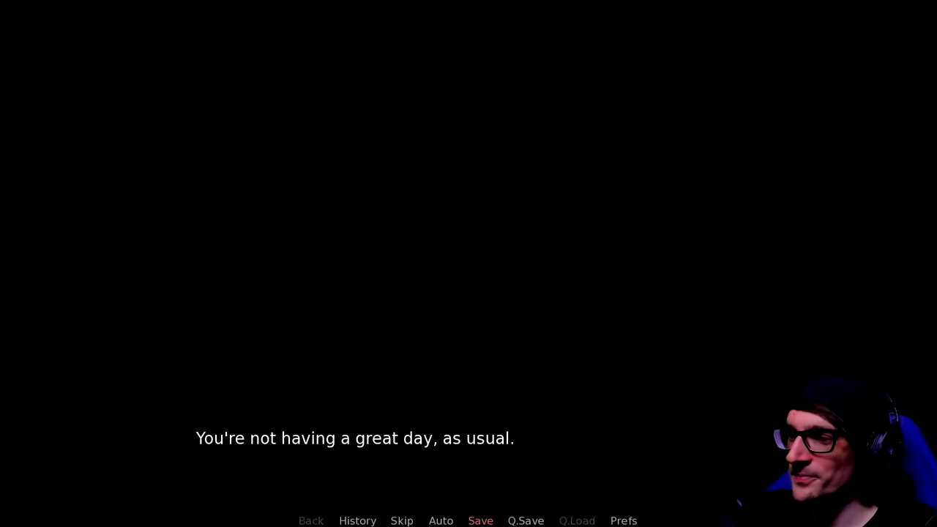
pyautogui.click(441, 521)
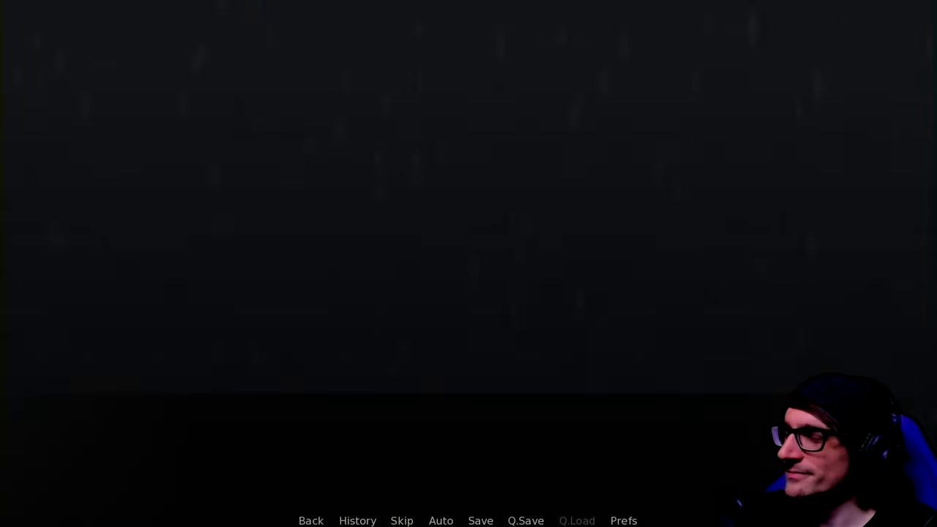
pyautogui.click(480, 521)
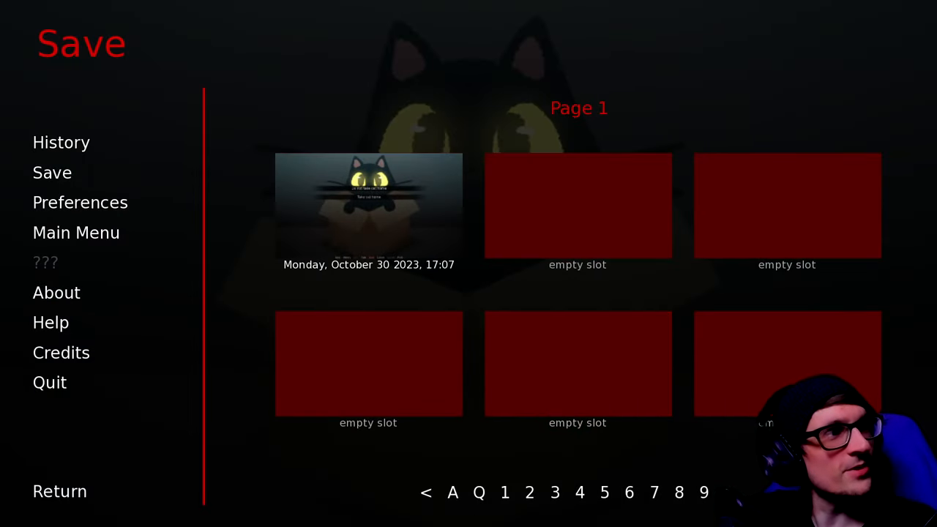
pyautogui.click(51, 322)
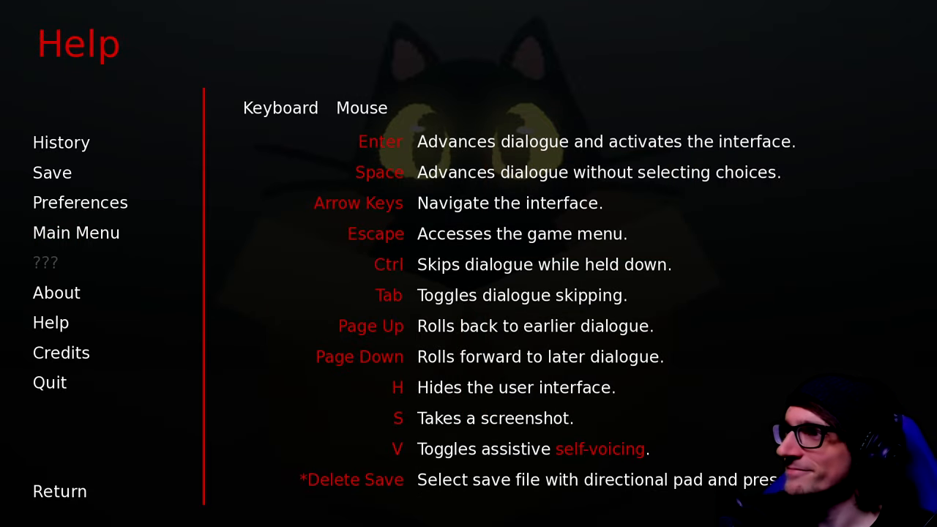
pyautogui.click(52, 172)
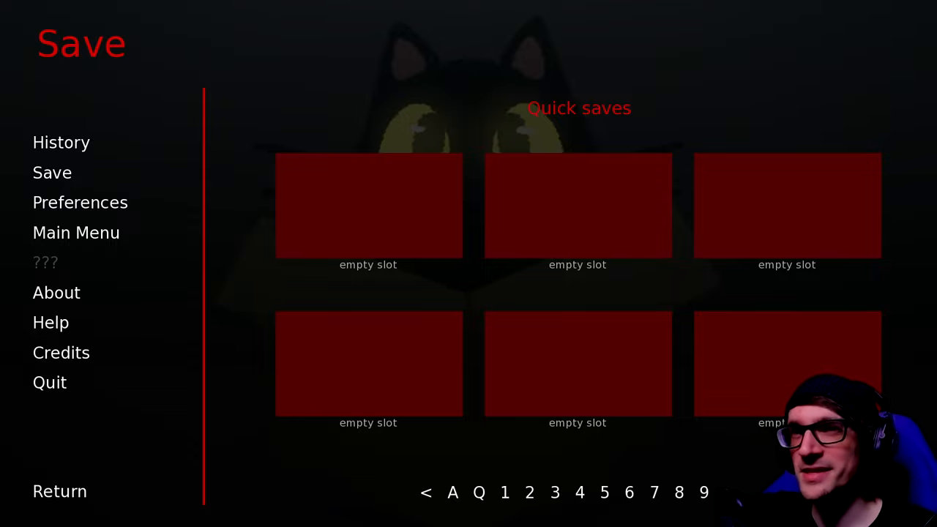
pyautogui.moveTo(59, 491)
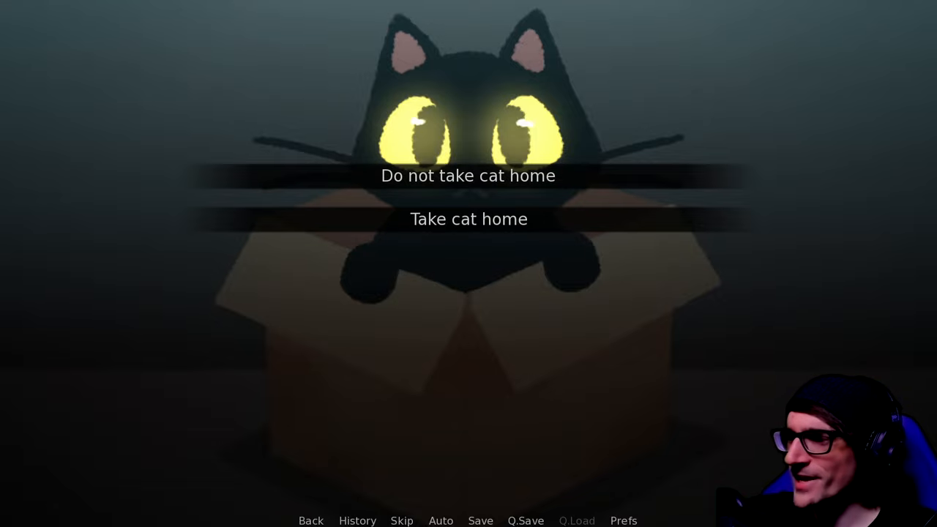
# Quick-save at the adoption choice, then pick a cat option so the cat meows.
pyautogui.click(526, 521)
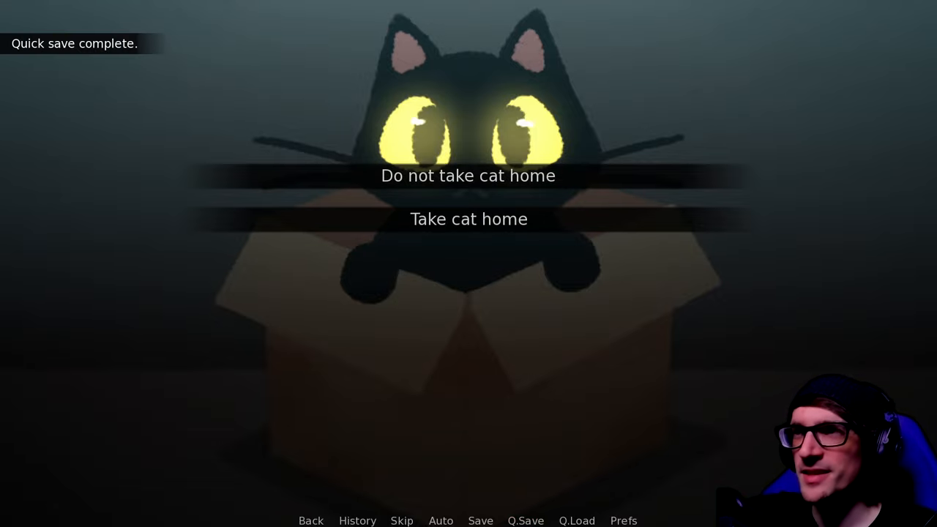
pyautogui.click(480, 521)
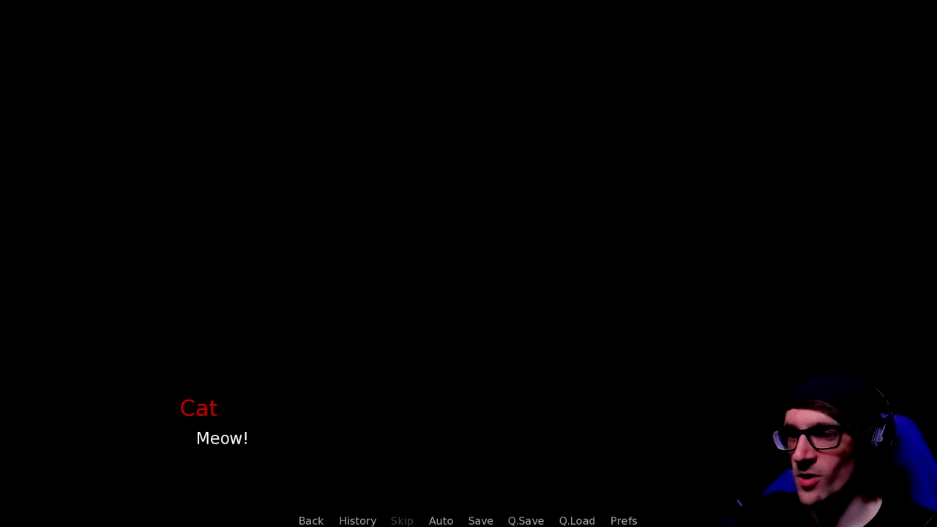
# Advance the dialogue to the kitchen scene describing a turkey sandwich being assembled.
pyautogui.click(468, 292)
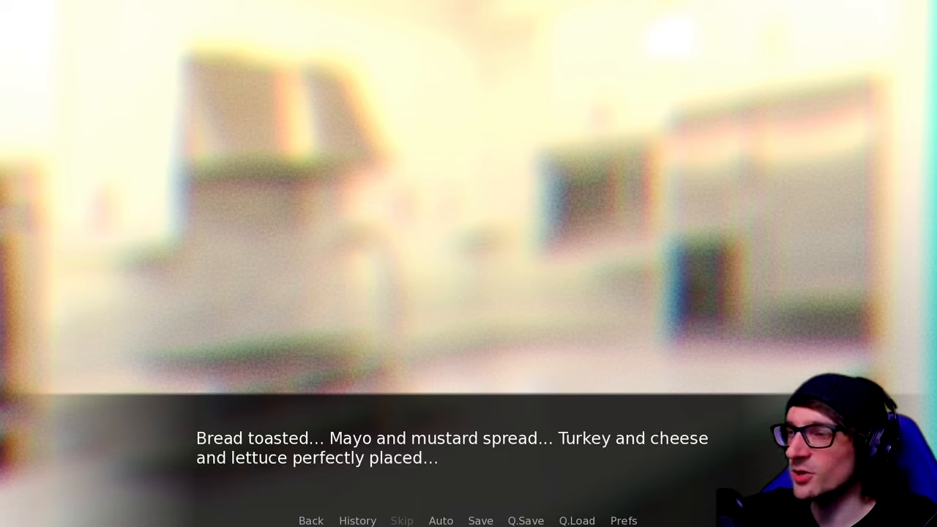
# Advance through the sandwich narration and the finger cut while slicing a tomato.
pyautogui.click(468, 293)
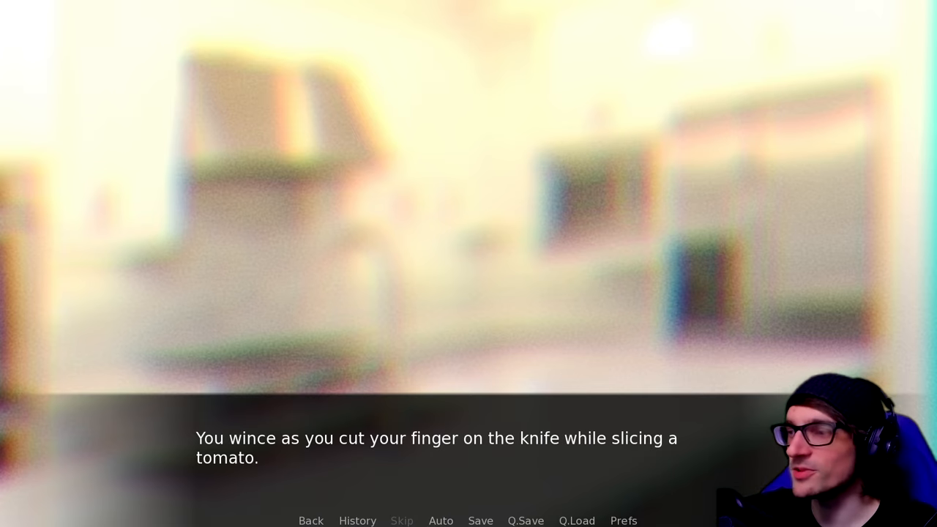
pyautogui.click(469, 439)
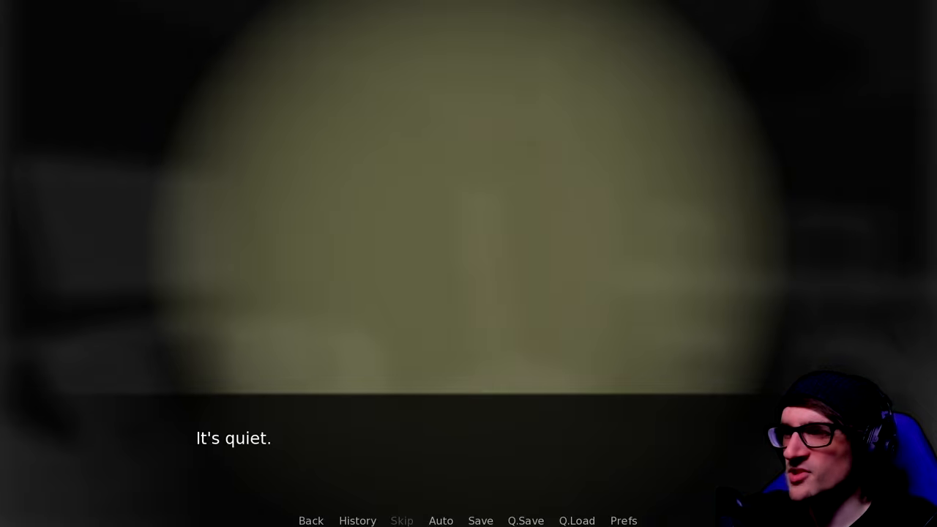
# Advance past "It's quiet." and "Did the rain stop?" to the cat on the 12:00 clock.
pyautogui.click(469, 293)
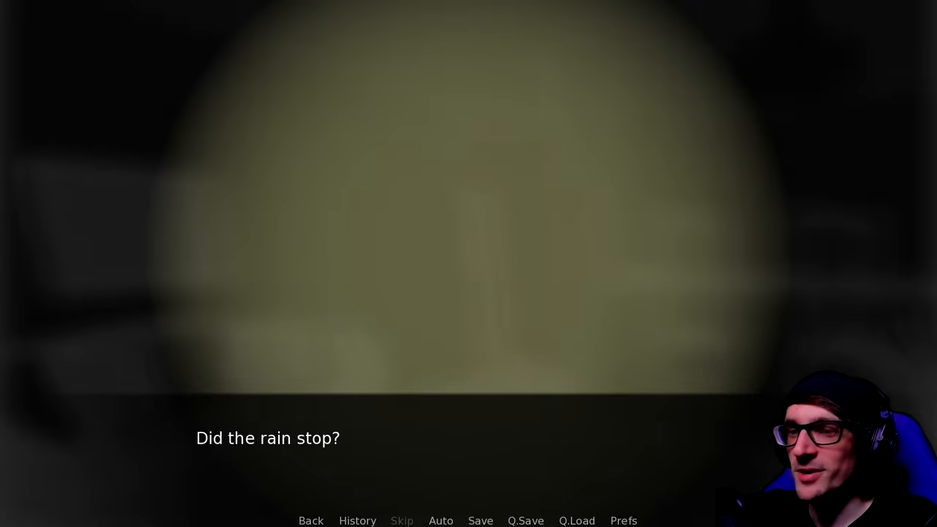
pyautogui.click(468, 293)
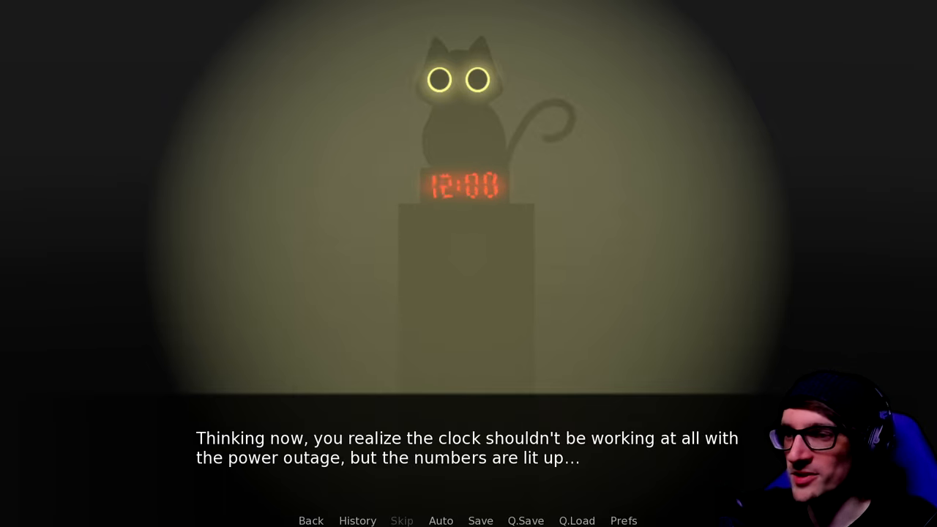
# Read through the lit clock, haywire readings and flashlight lines until the clock flashes KILL.
pyautogui.click(469, 439)
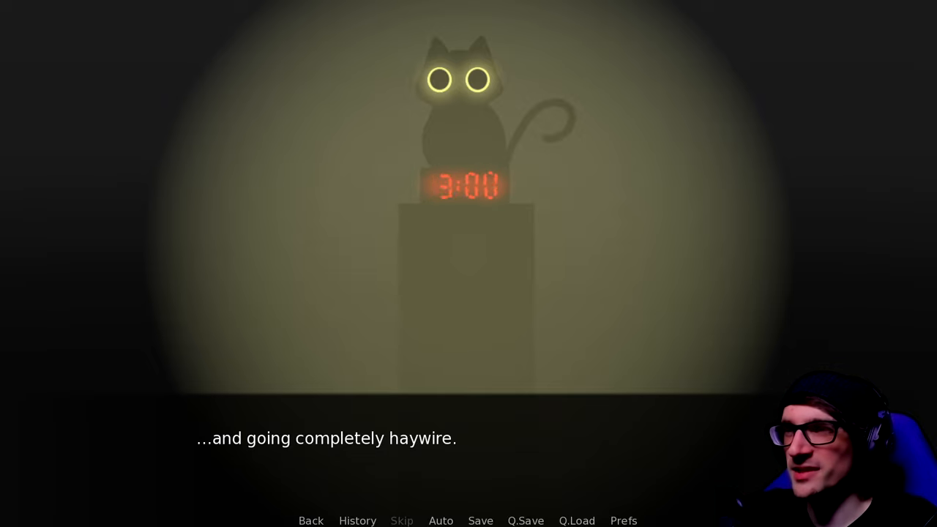
pyautogui.click(469, 293)
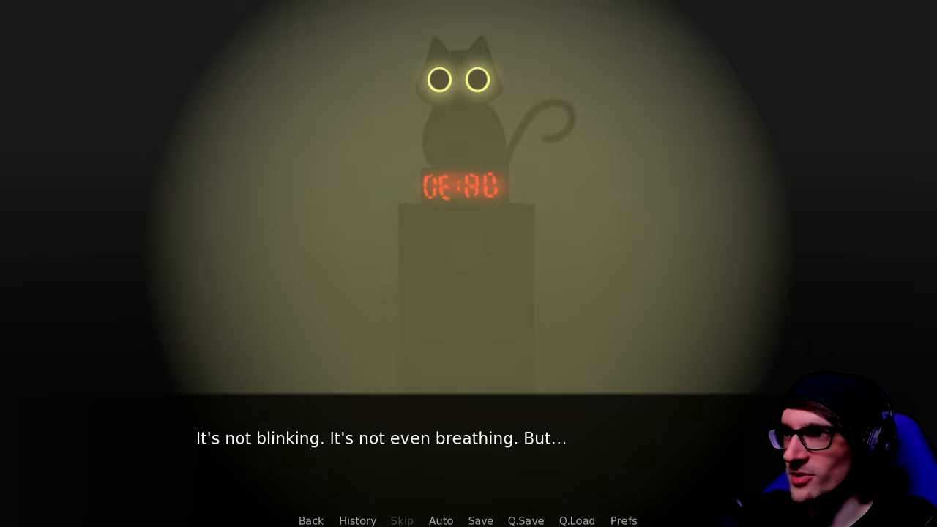
pyautogui.click(469, 438)
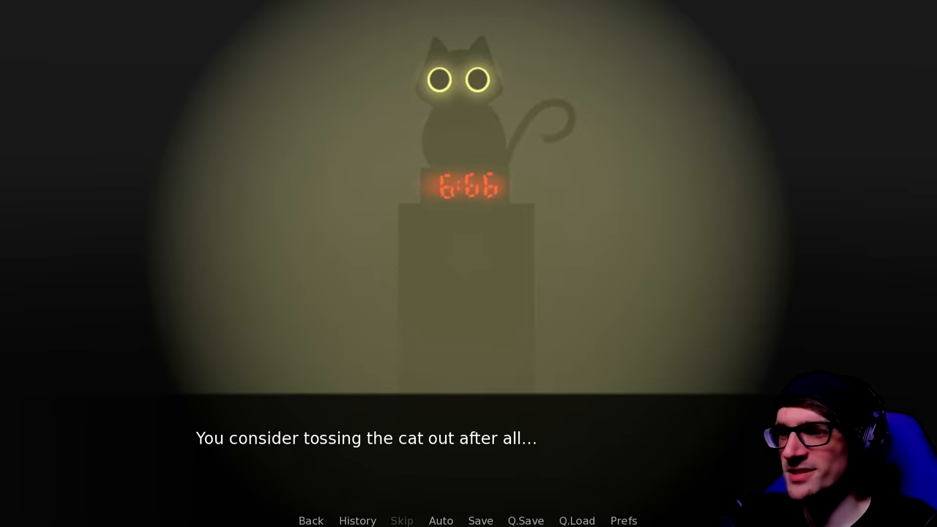
pyautogui.click(469, 439)
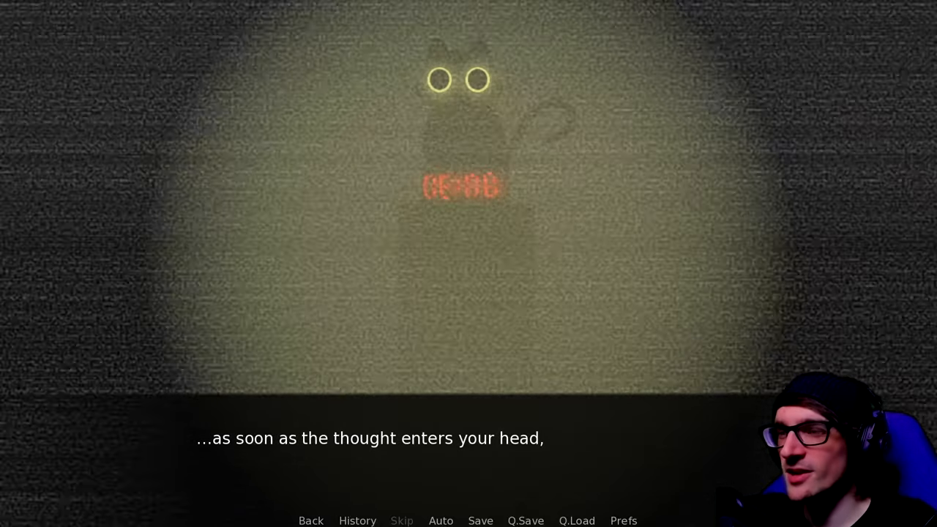
pyautogui.click(469, 438)
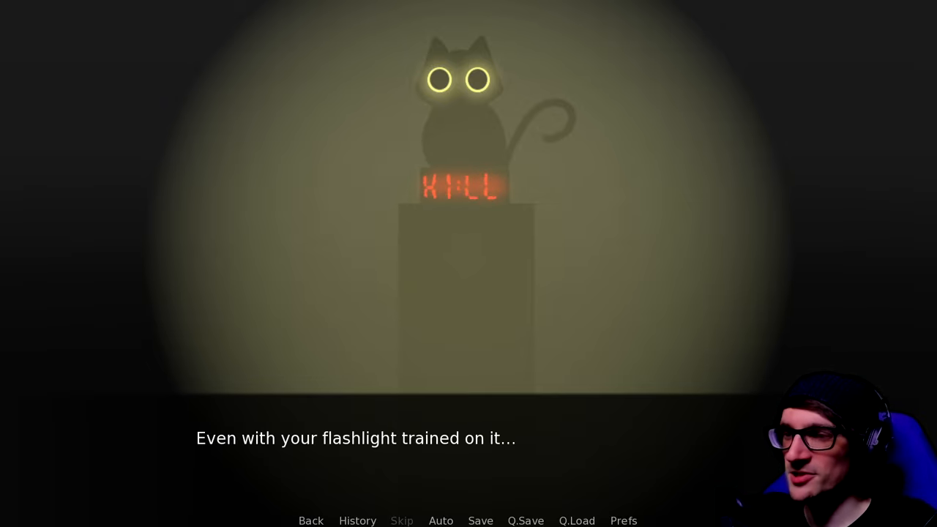
pyautogui.click(468, 438)
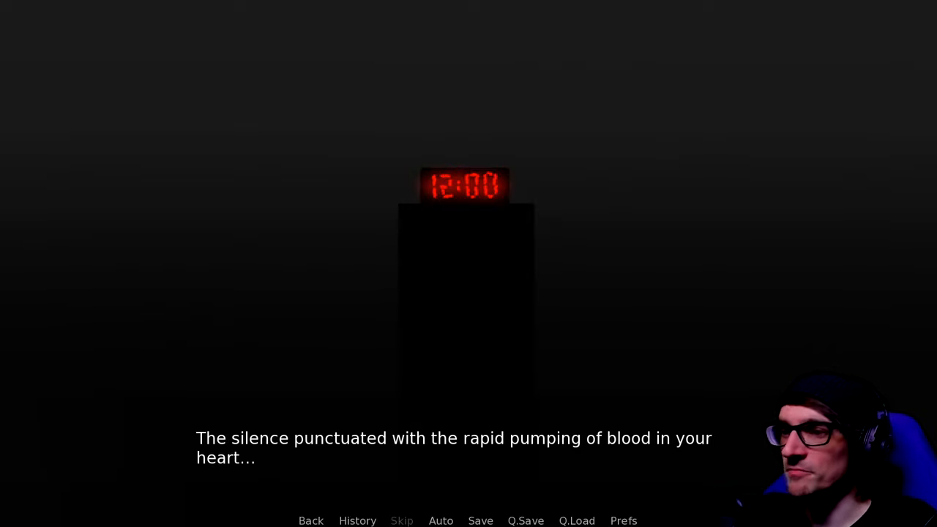
# Advance past the heartbeat narration and question line to the bloodied knife scene.
pyautogui.click(469, 293)
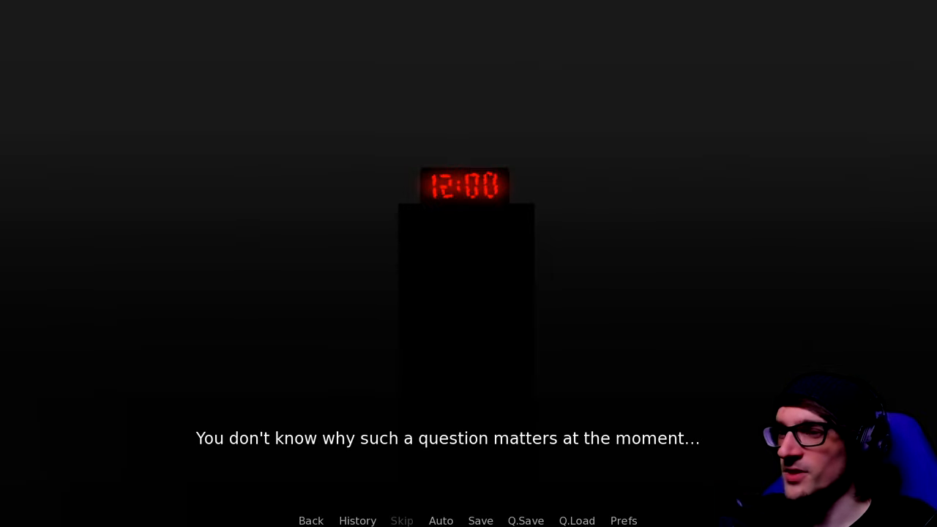
pyautogui.click(468, 438)
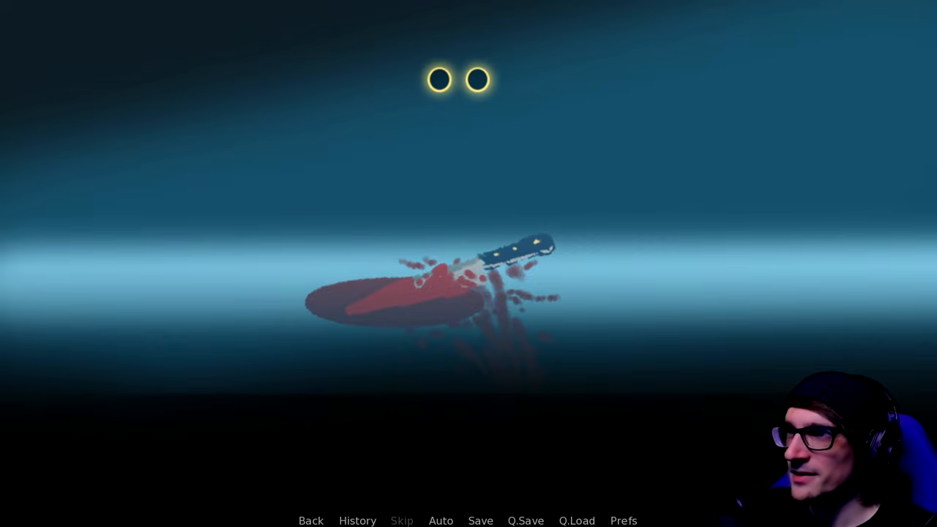
# Move on from the bloody knife until the cat licks it and 'Blood..?' appears.
pyautogui.click(469, 293)
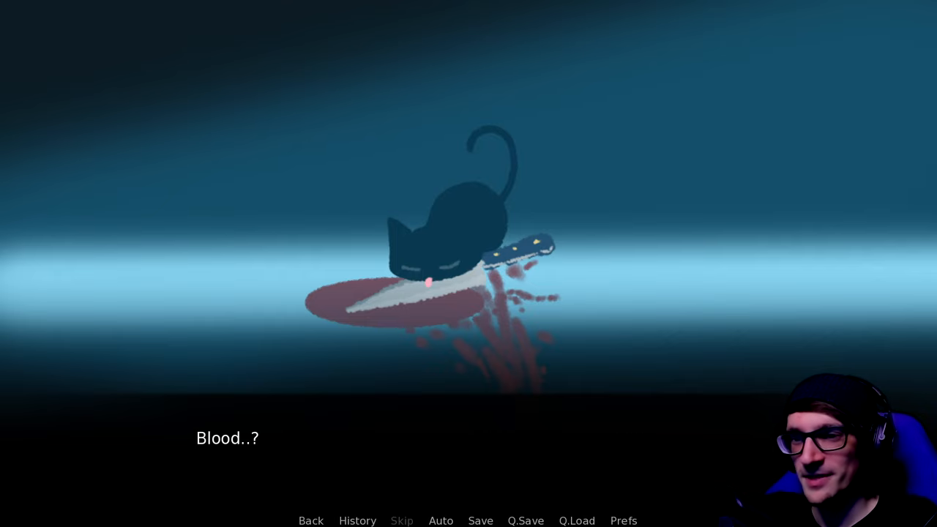
# Read past 'Blood..?', the cat's silent reply and the pouncing narration.
pyautogui.click(468, 293)
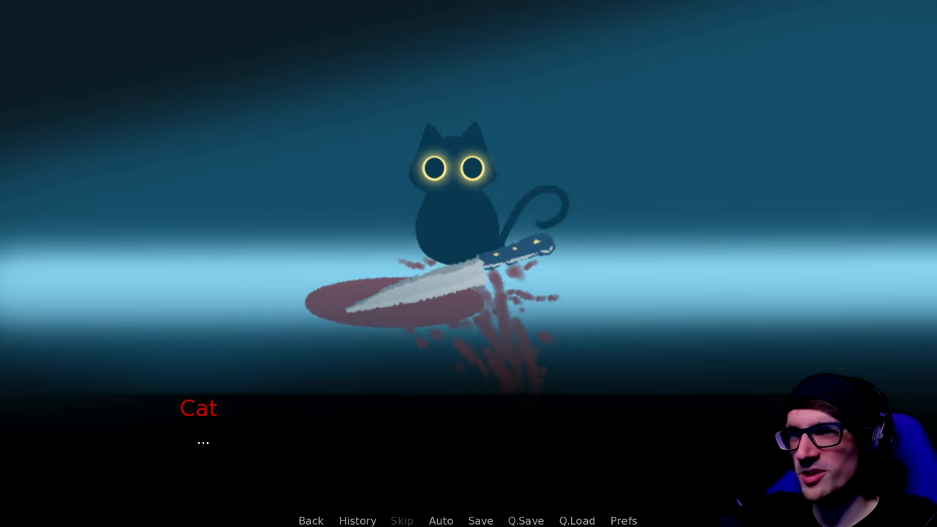
pyautogui.click(469, 293)
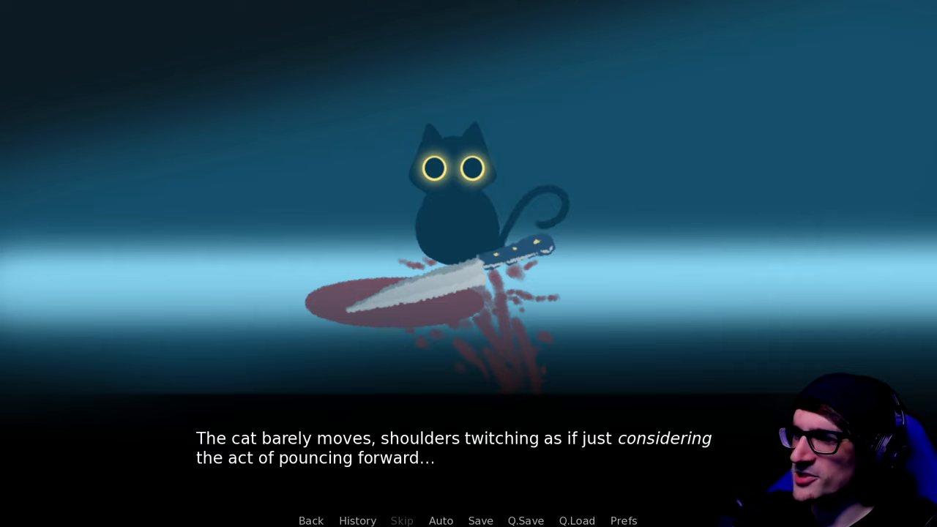
pyautogui.click(468, 293)
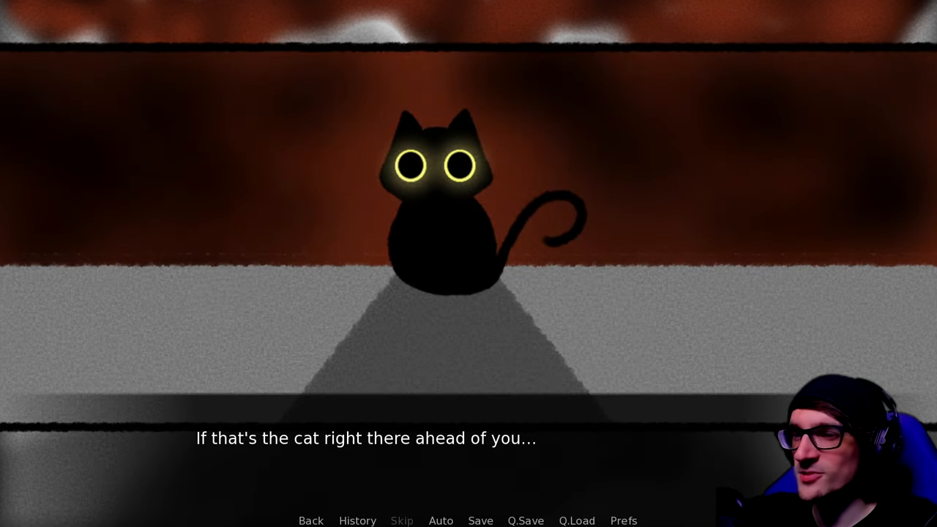
# Finish the closing ending lines and return to the title screen with the boxed cat.
pyautogui.click(469, 293)
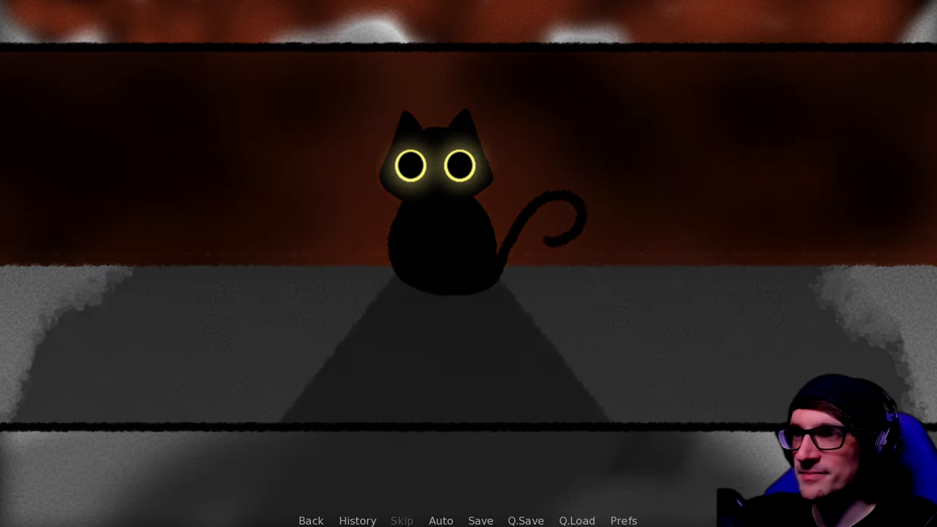
pyautogui.click(469, 293)
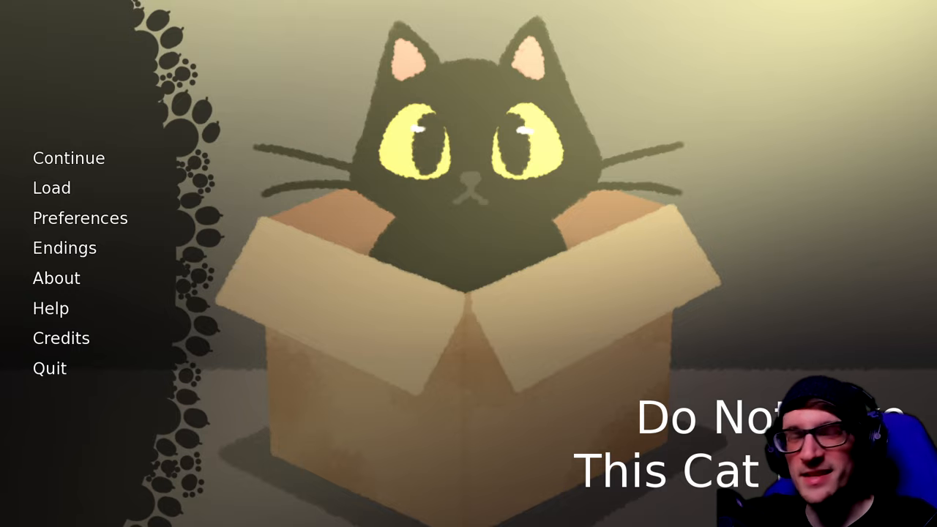
pyautogui.moveTo(64, 248)
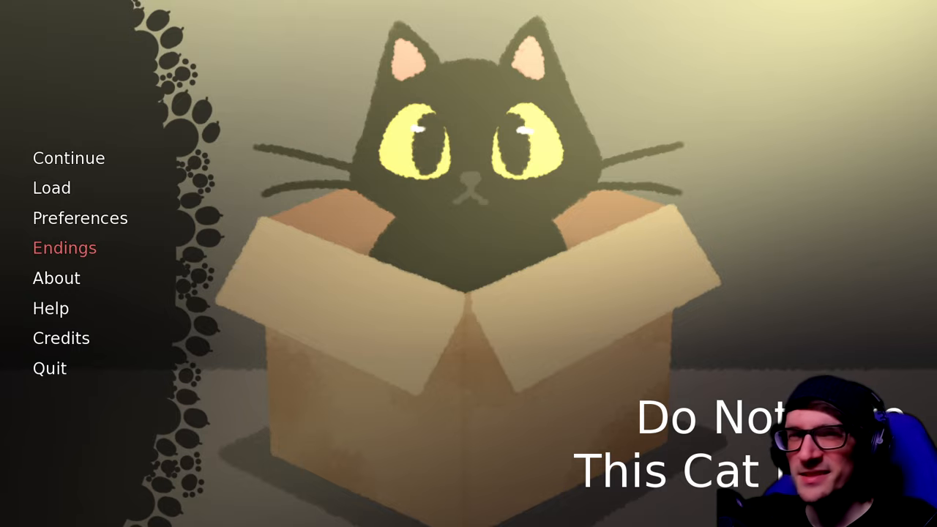
# Open the Endings collection showing 1 of 40 found, Ending 0: It Begins.
pyautogui.click(65, 248)
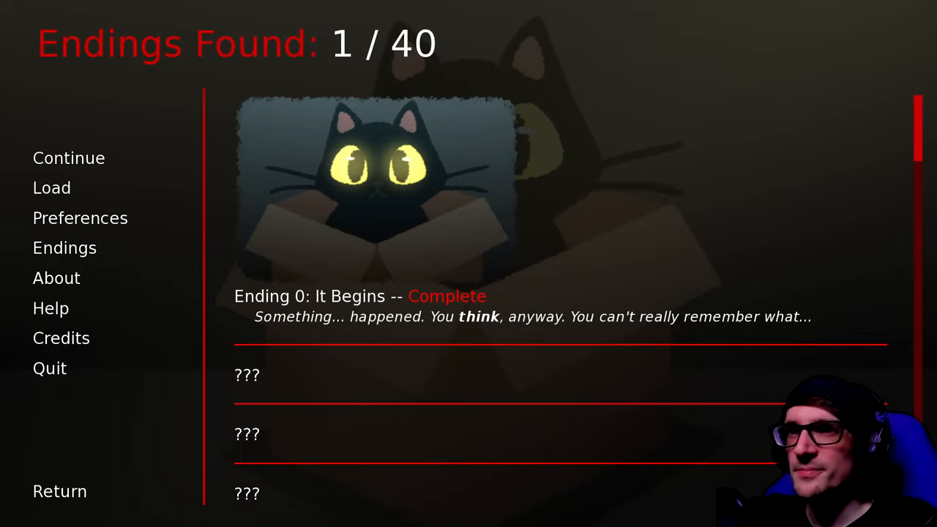
pyautogui.scroll(-3)
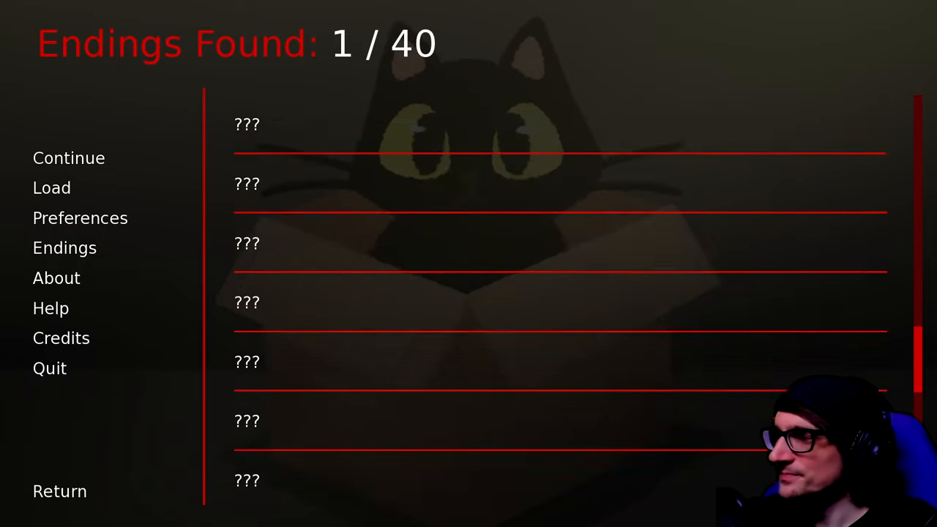
pyautogui.click(246, 124)
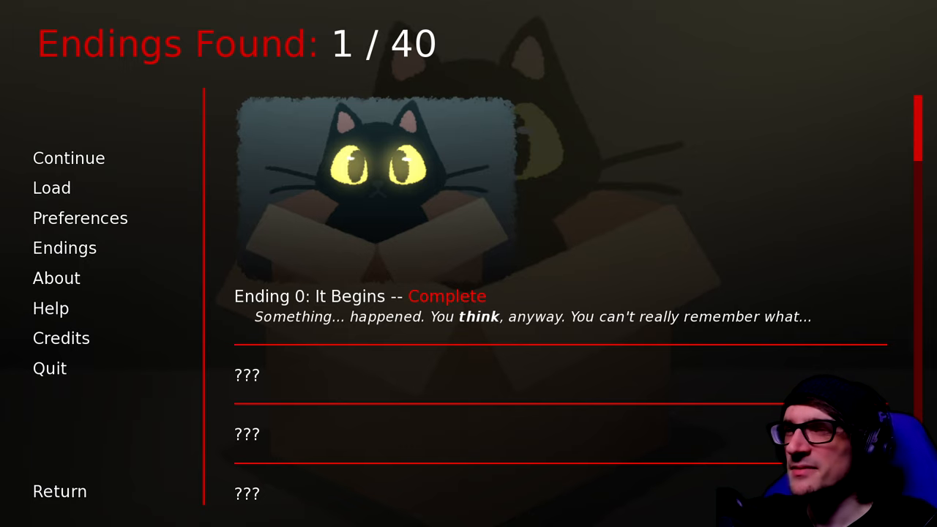
pyautogui.click(51, 188)
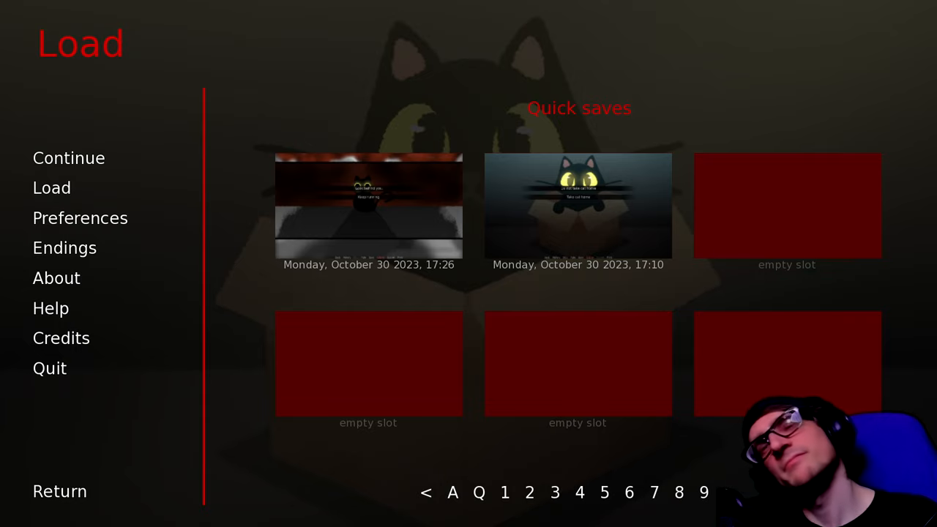
# Leave the saved games for the title screen and reopen the Load list.
pyautogui.click(60, 491)
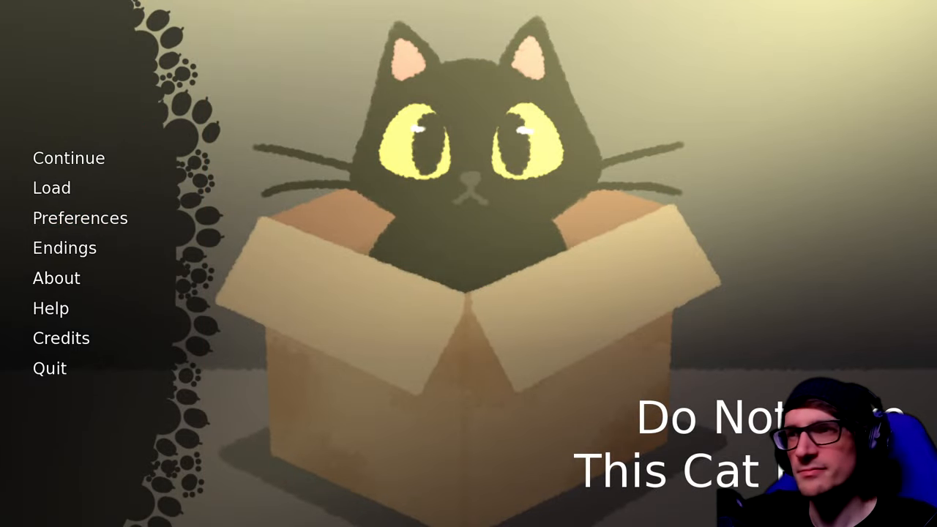
pyautogui.click(51, 187)
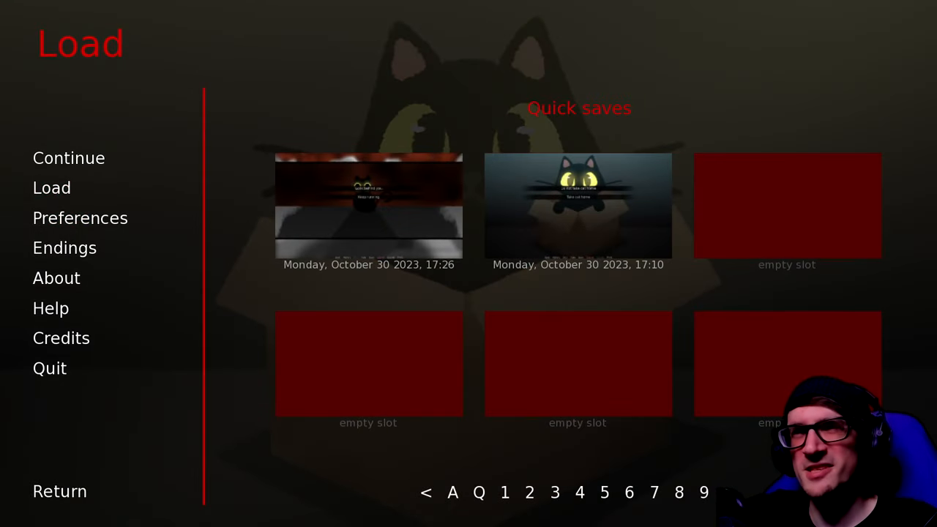
pyautogui.moveTo(65, 248)
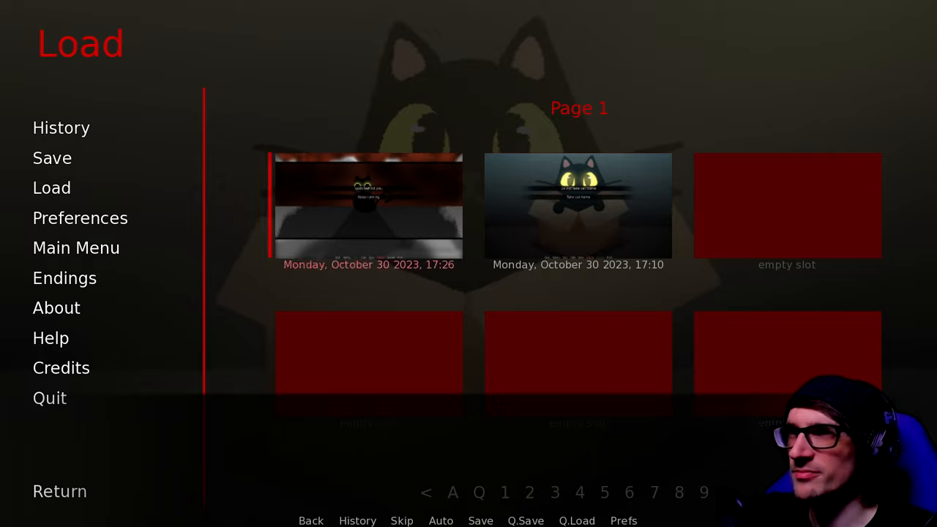
# Load the October 30, 17:26 save and continue into the boxed-cat scene.
pyautogui.click(369, 206)
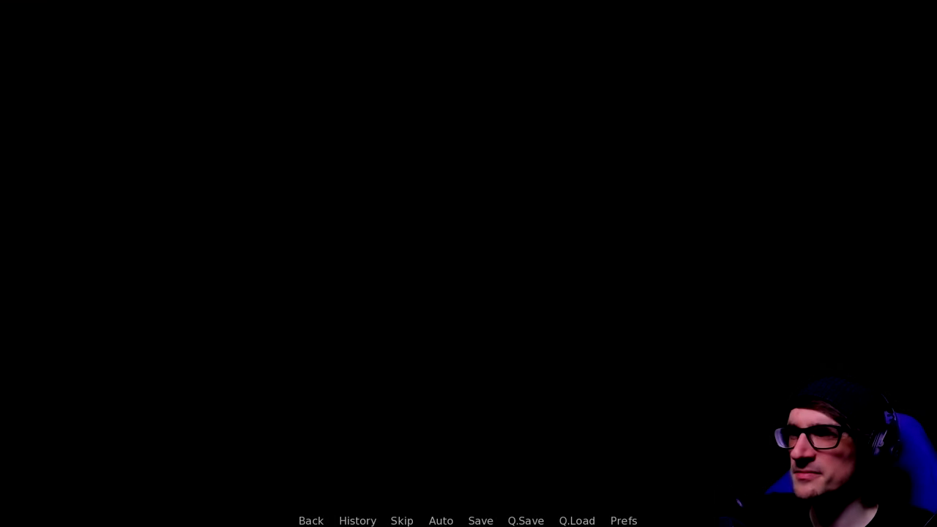
pyautogui.click(468, 264)
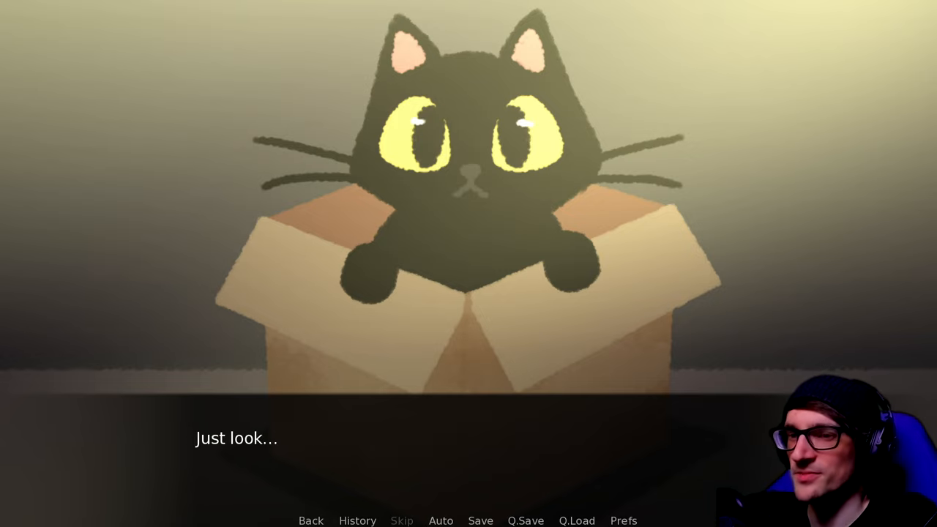
# Advance to the take-home choice, overwrite the first save slot, and return to the game.
pyautogui.click(469, 293)
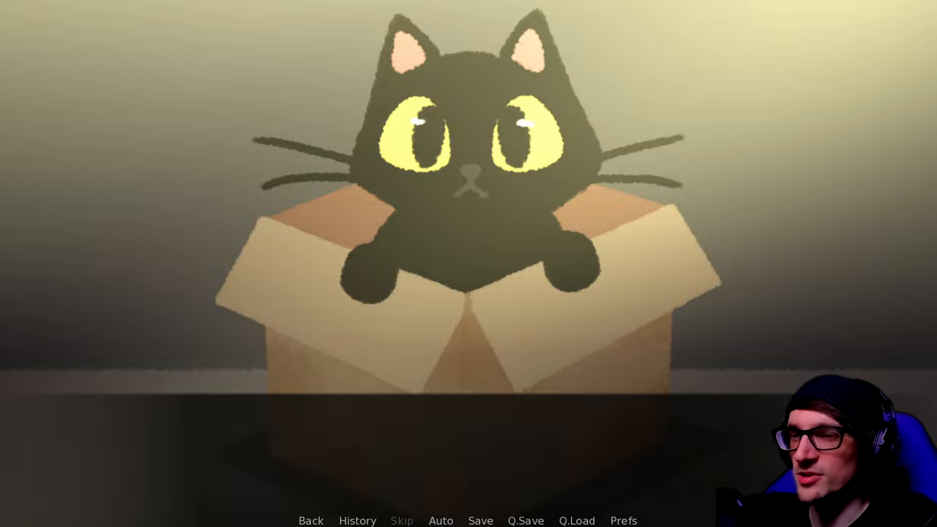
pyautogui.click(481, 521)
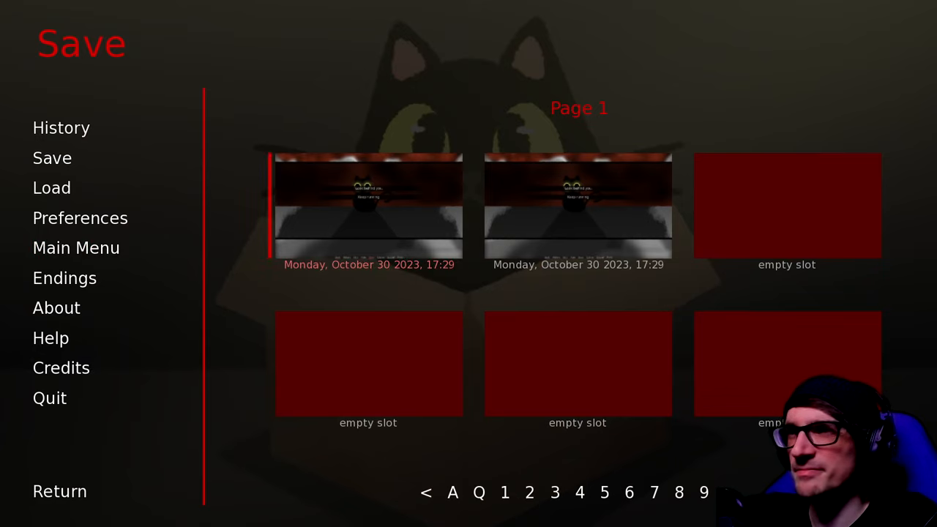
pyautogui.click(369, 207)
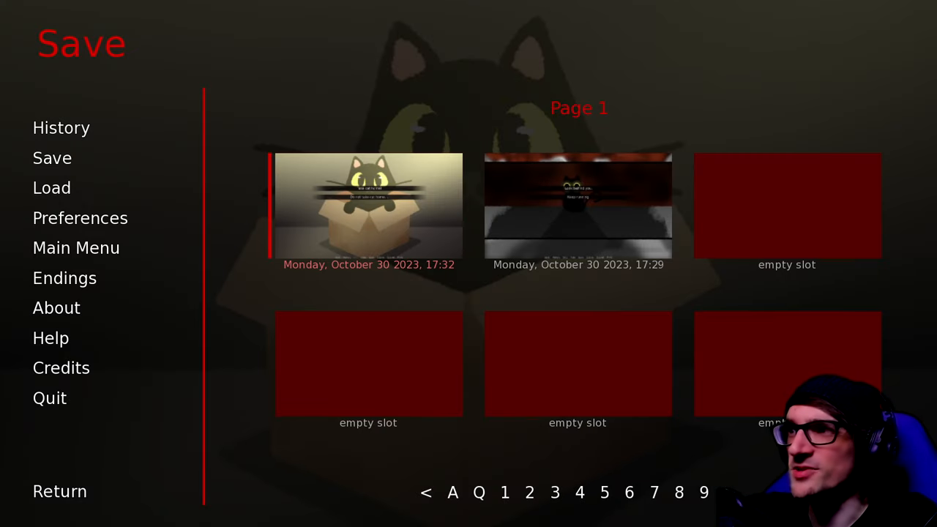
pyautogui.click(59, 490)
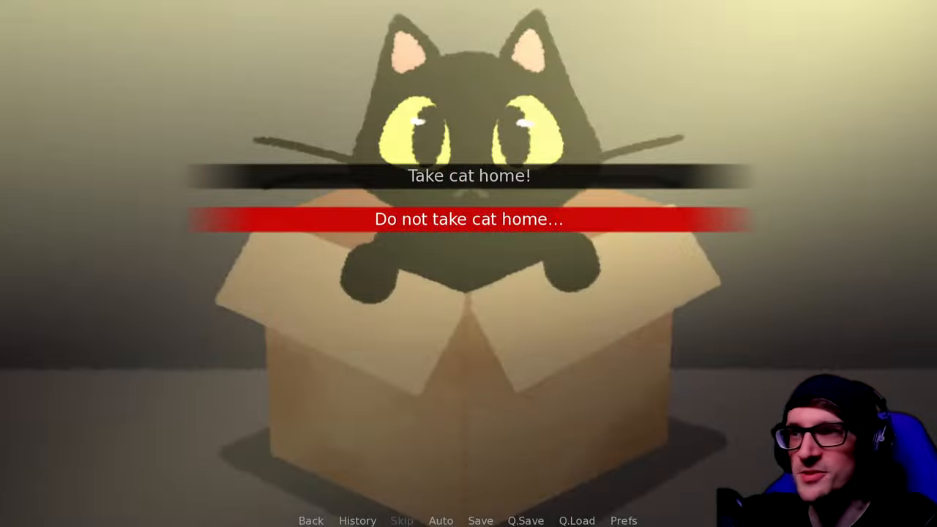
# Choose 'Do not take cat home...' and advance to the five-option menu.
pyautogui.click(469, 219)
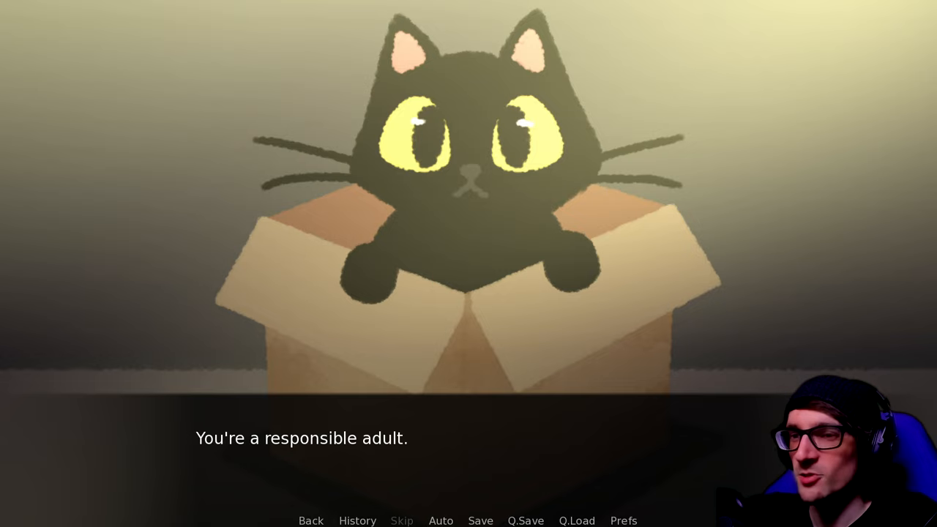
pyautogui.click(469, 440)
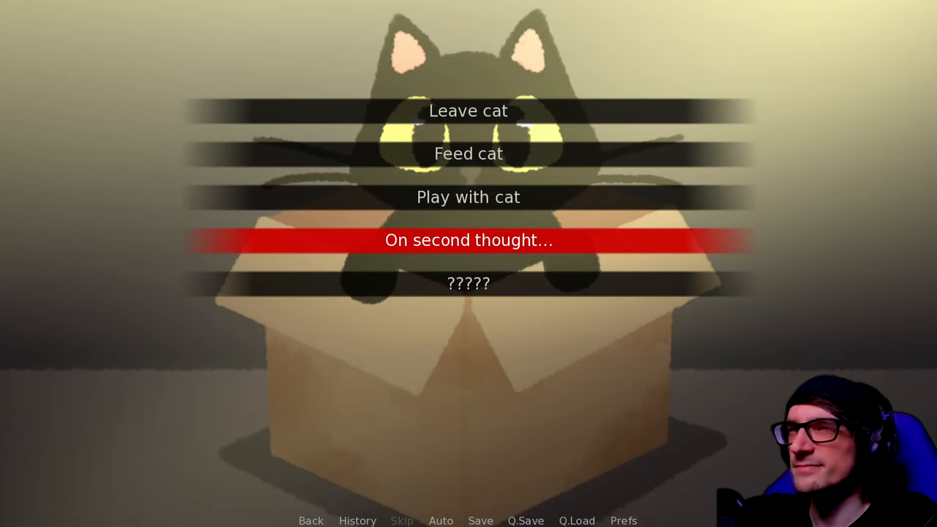
# Choose 'Leave cat' and walk away as it meows pitifully.
pyautogui.click(468, 240)
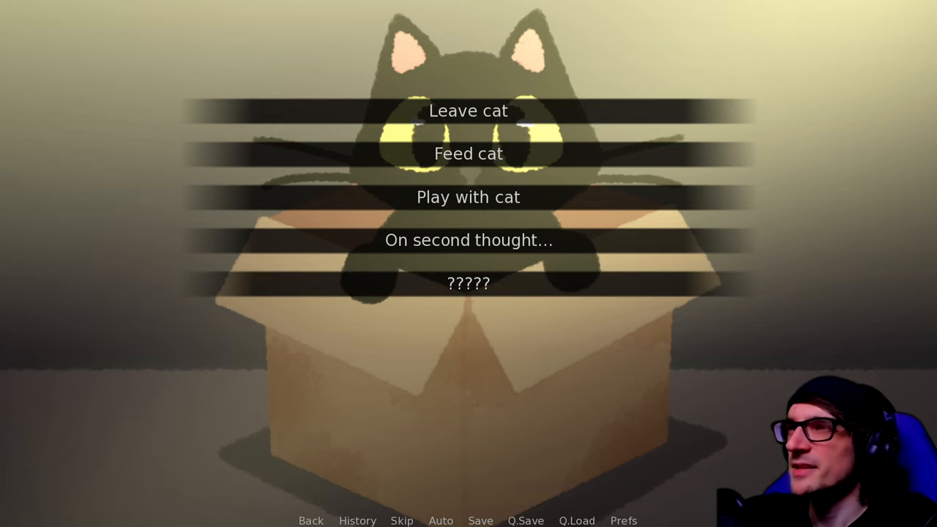
pyautogui.click(468, 240)
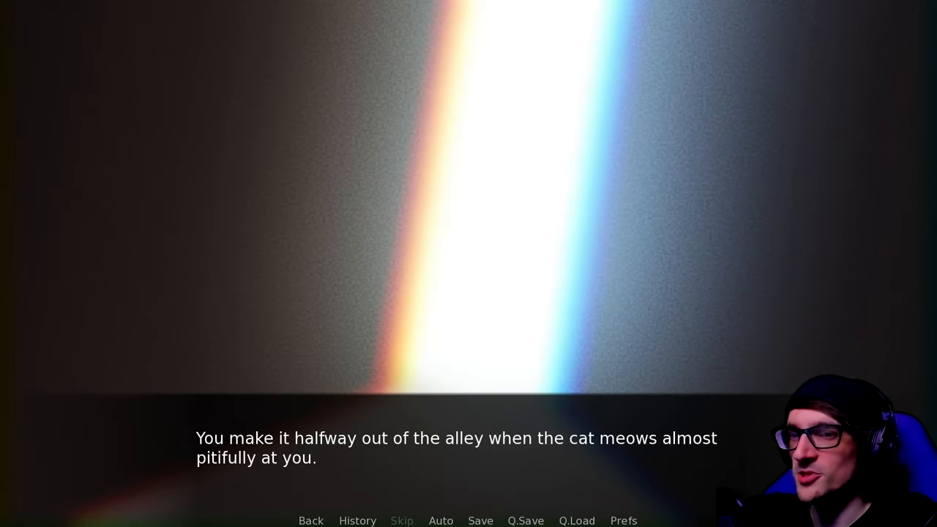
# Ignore the cat in the box and advance to the 'I think I'll...' choice.
pyautogui.click(469, 256)
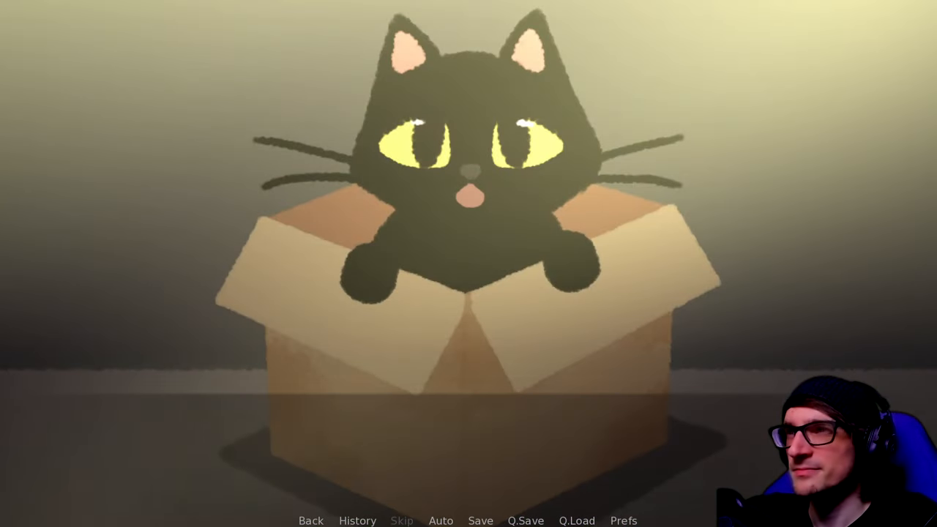
pyautogui.click(469, 293)
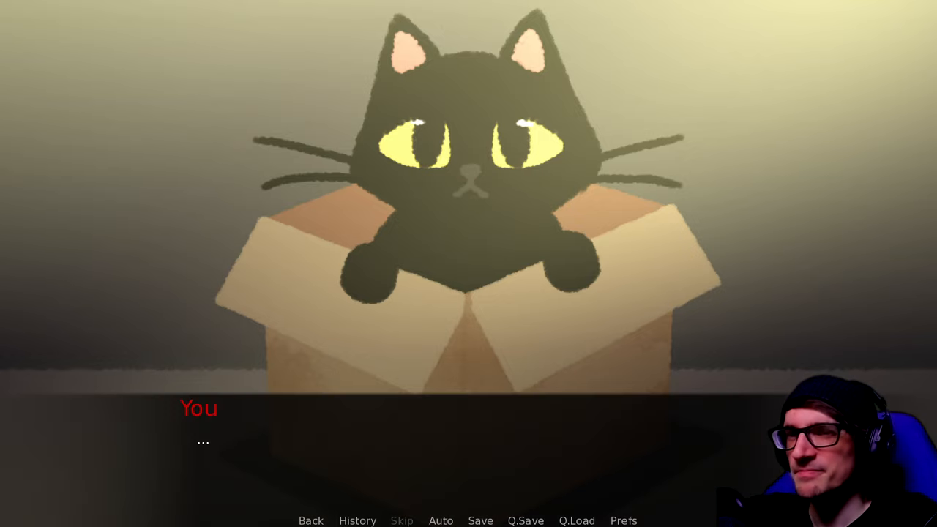
pyautogui.click(481, 521)
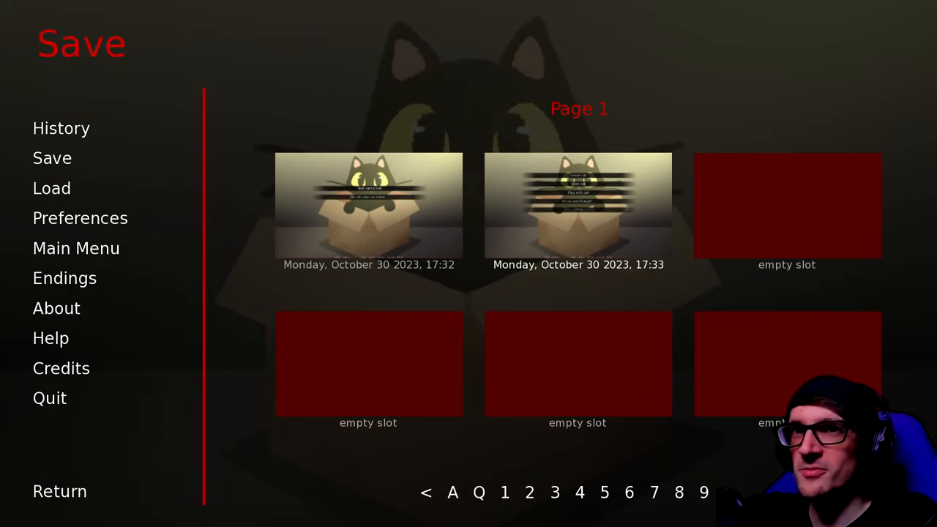
pyautogui.click(59, 491)
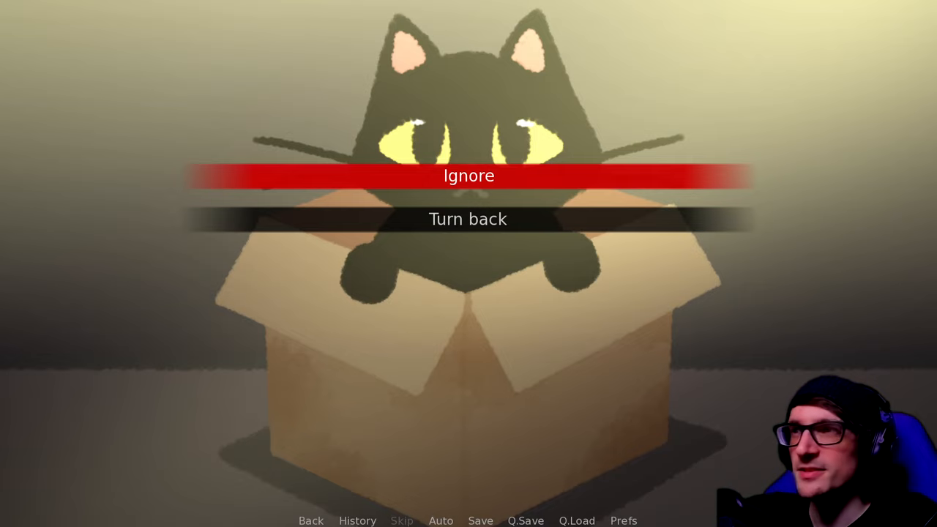
pyautogui.click(469, 175)
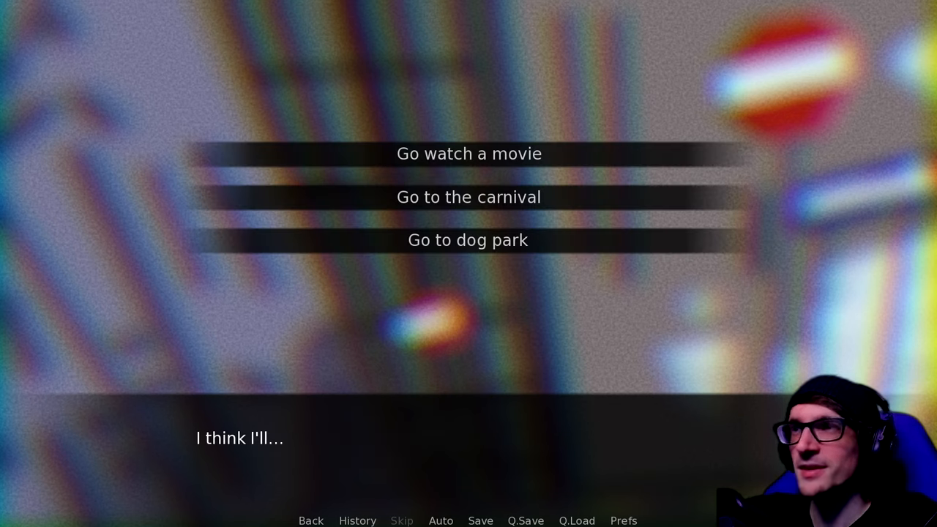
# Choose 'Go to dog park' and reach the five puppy choices.
pyautogui.click(480, 521)
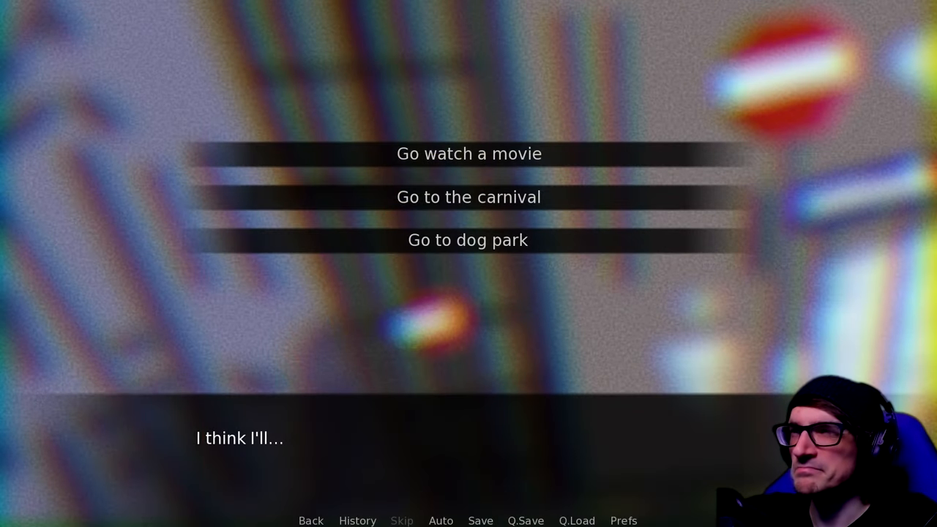
pyautogui.click(467, 240)
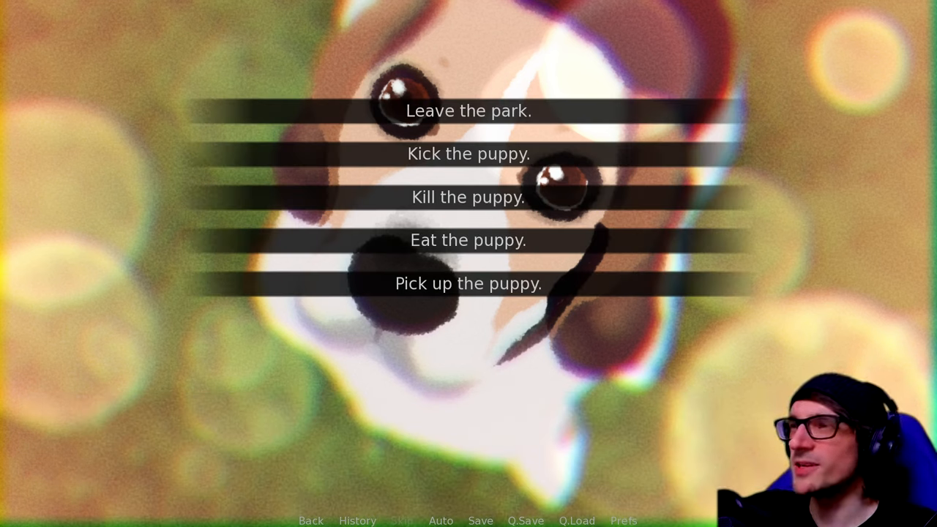
# Pick up the puppy, ending with dropping it in terror.
pyautogui.click(480, 521)
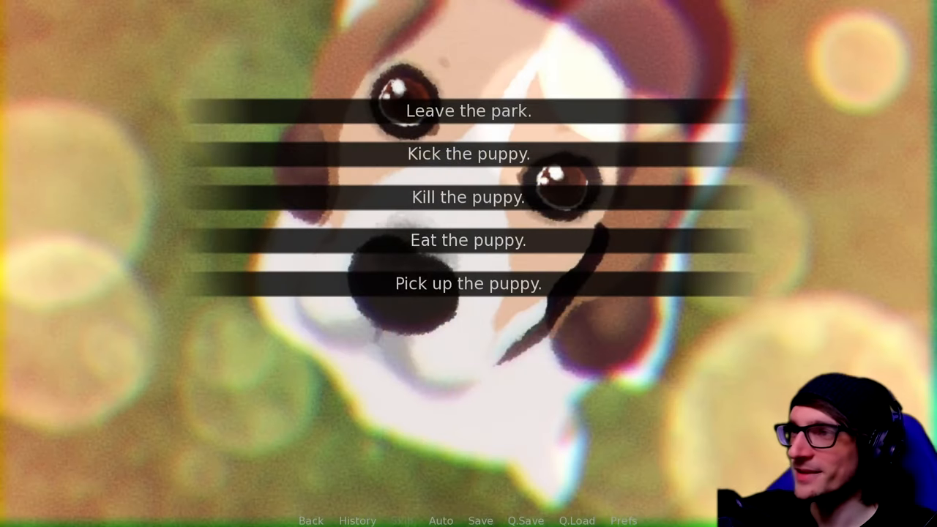
pyautogui.moveTo(469, 240)
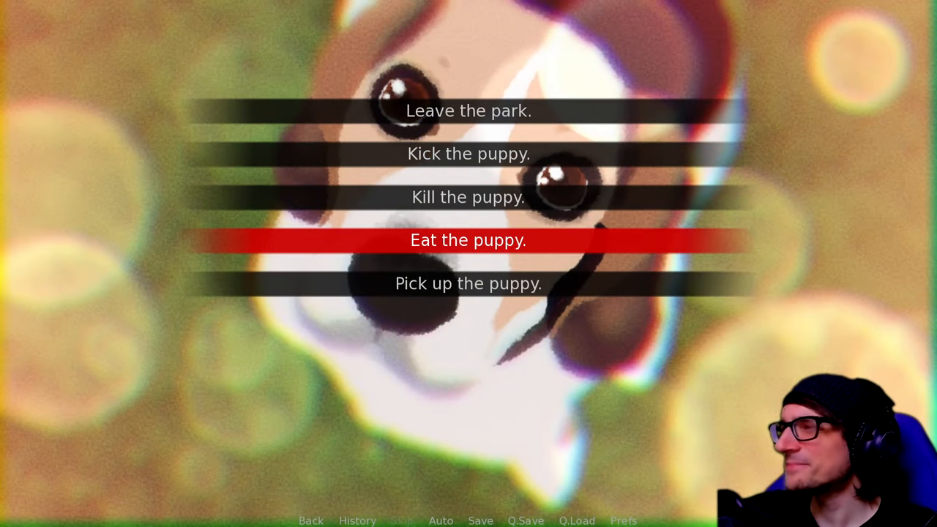
pyautogui.moveTo(469, 284)
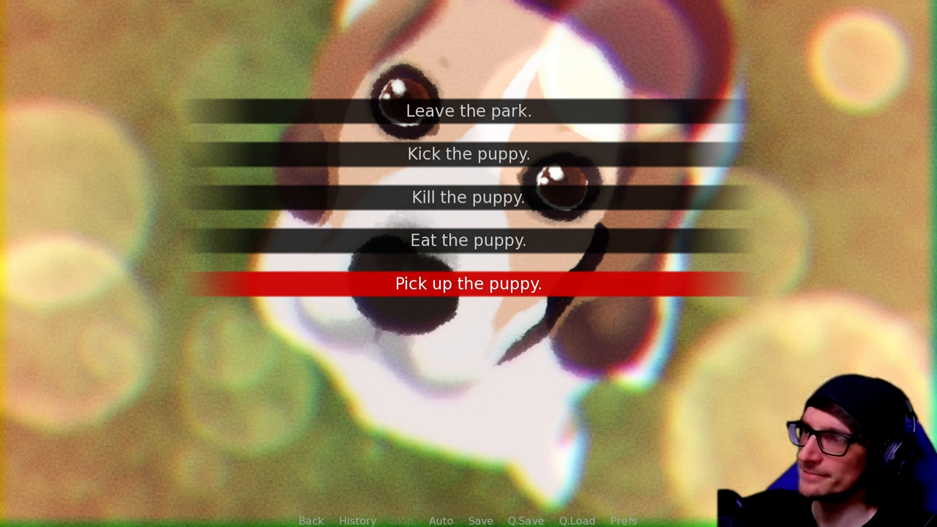
pyautogui.moveTo(469, 153)
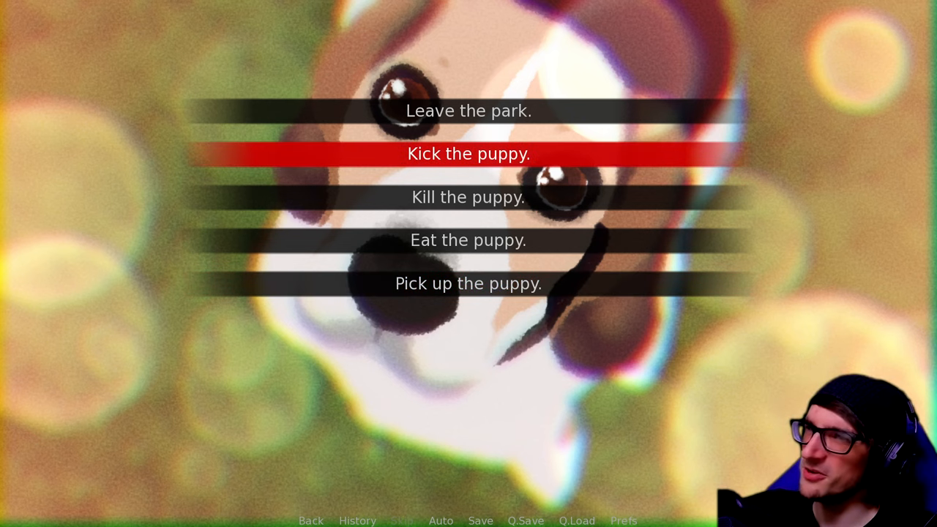
pyautogui.click(480, 521)
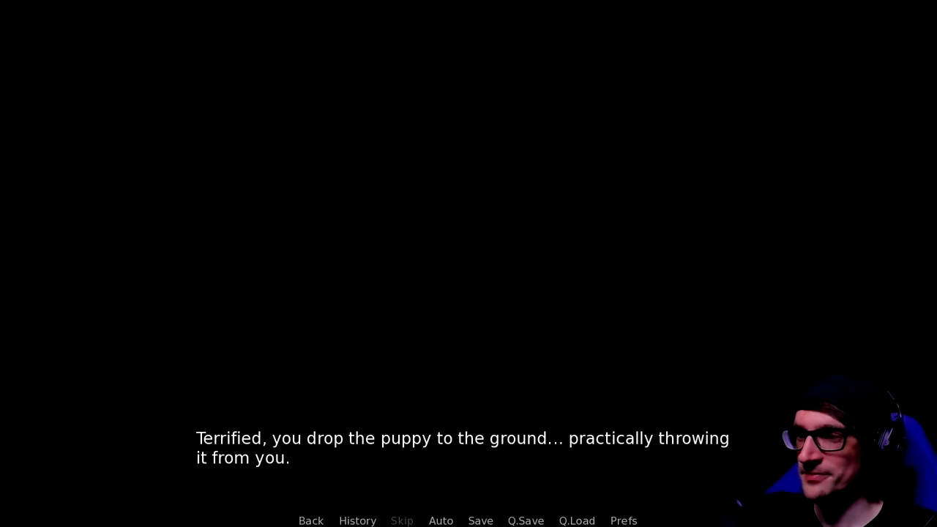
# Advance past dropping the puppy and bring up the save page.
pyautogui.click(468, 438)
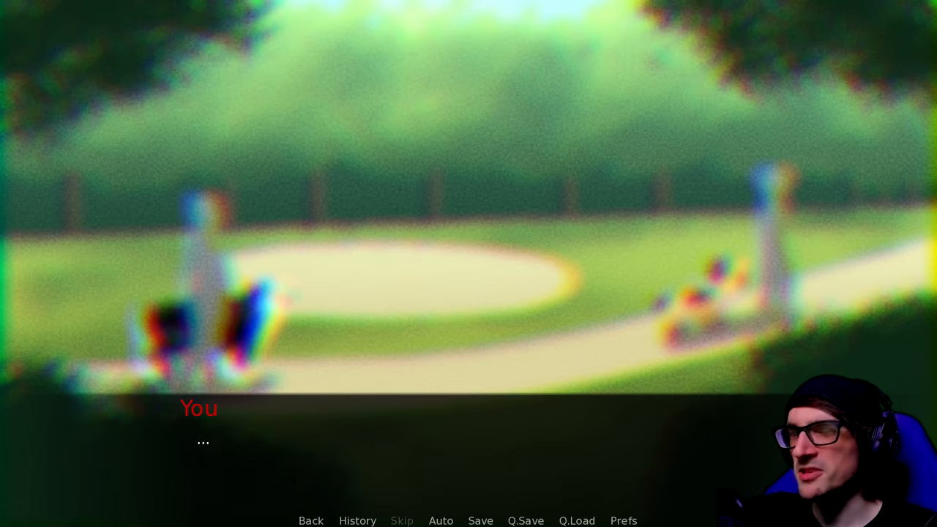
pyautogui.click(480, 521)
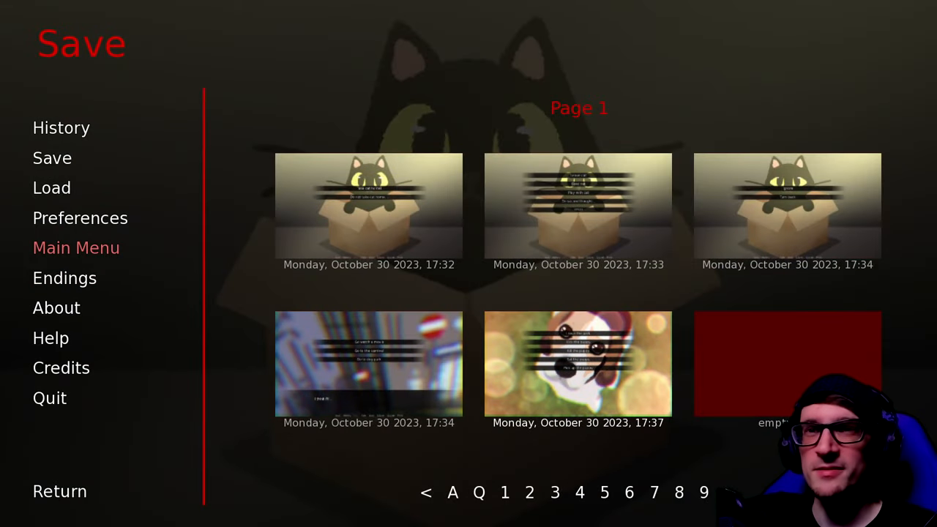
# Load the Monday 17:37 puppy-choice save and confirm with Yes.
pyautogui.click(52, 187)
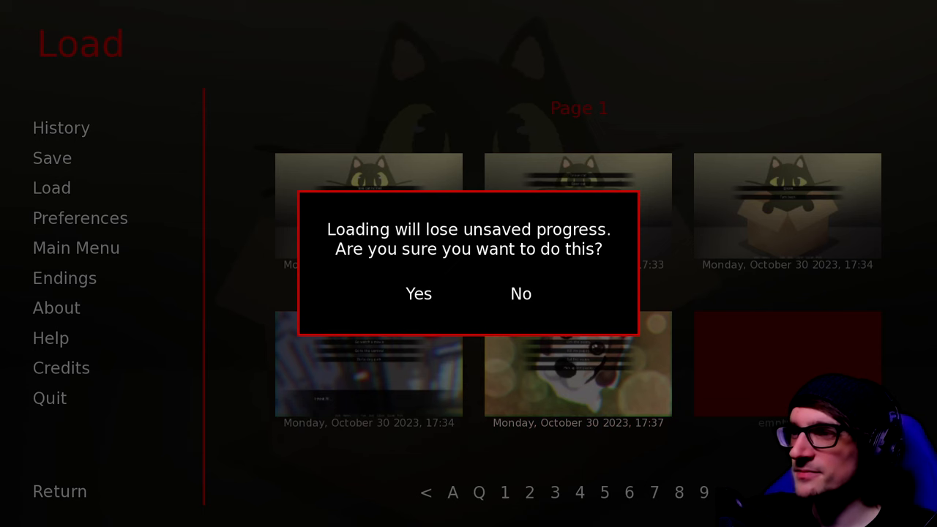
pyautogui.click(419, 294)
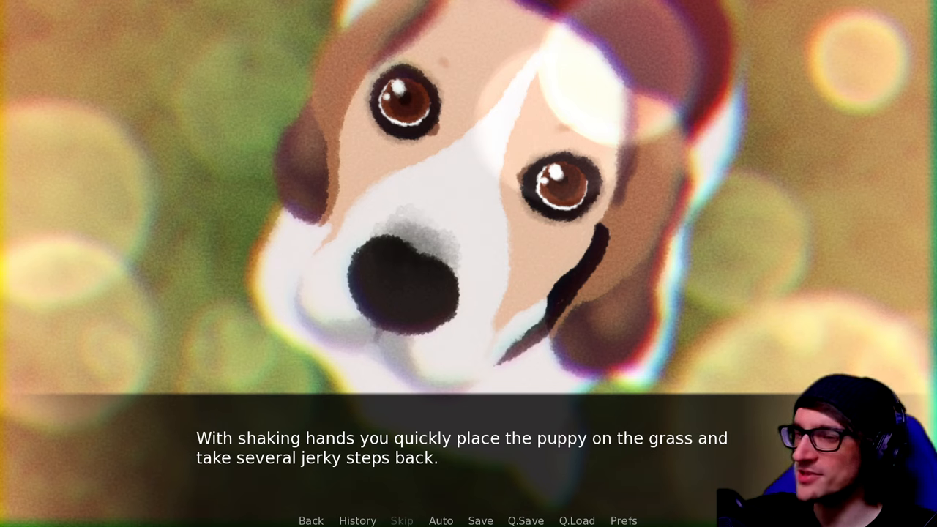
# Advance the replayed puppy scene to the charging dog's 'LEAVE!' prompt.
pyautogui.click(468, 439)
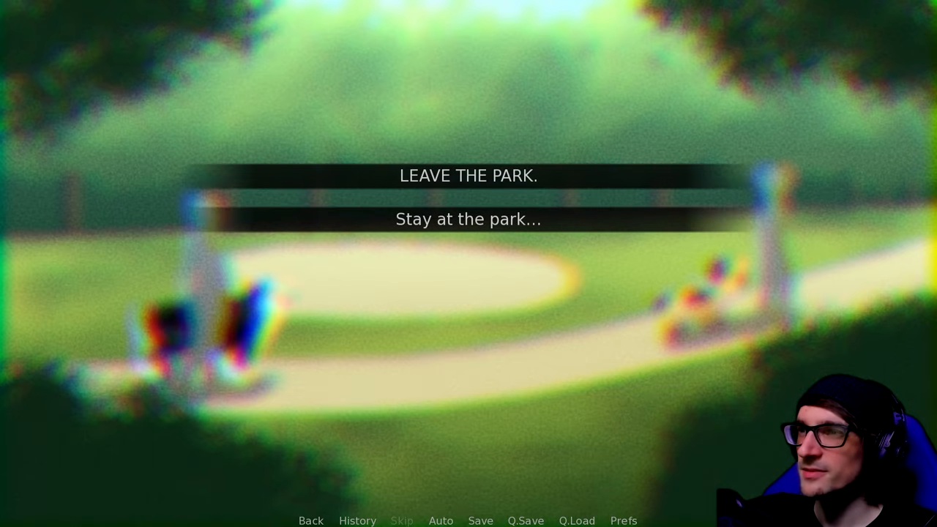
pyautogui.click(480, 521)
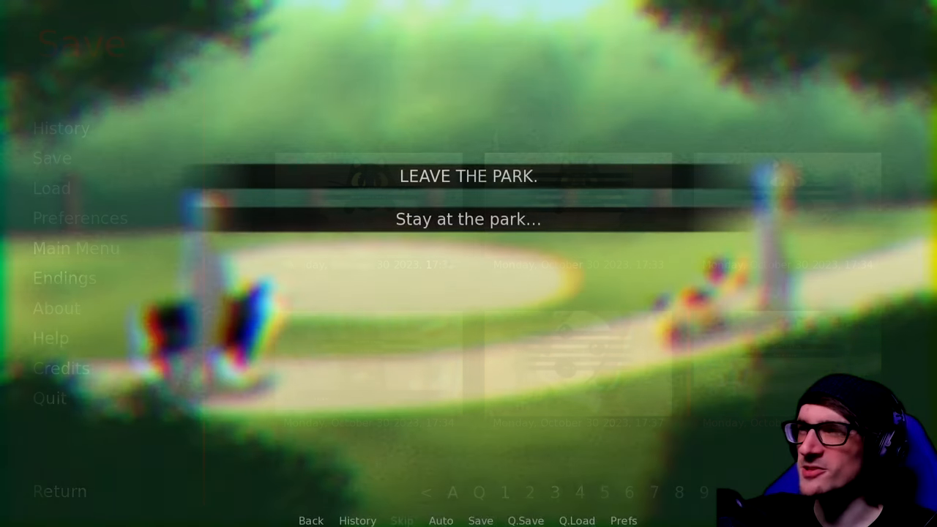
pyautogui.click(468, 218)
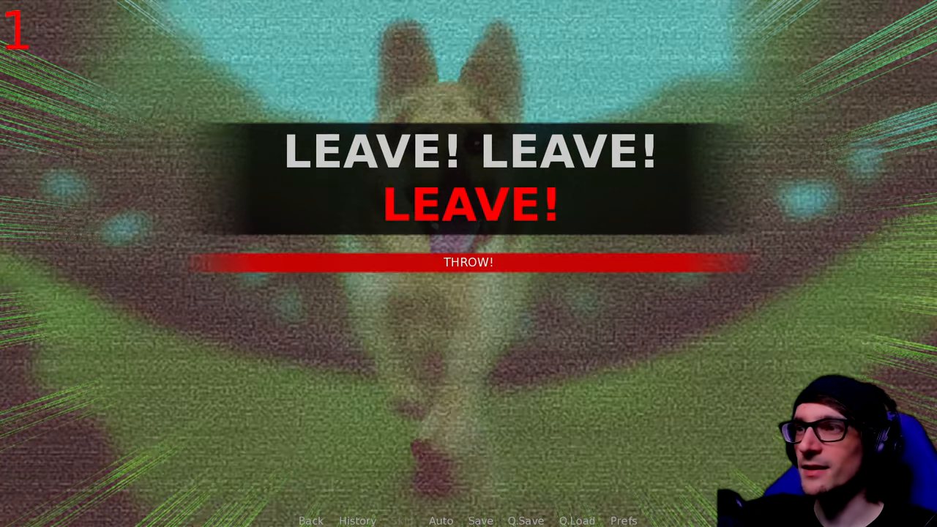
pyautogui.click(468, 263)
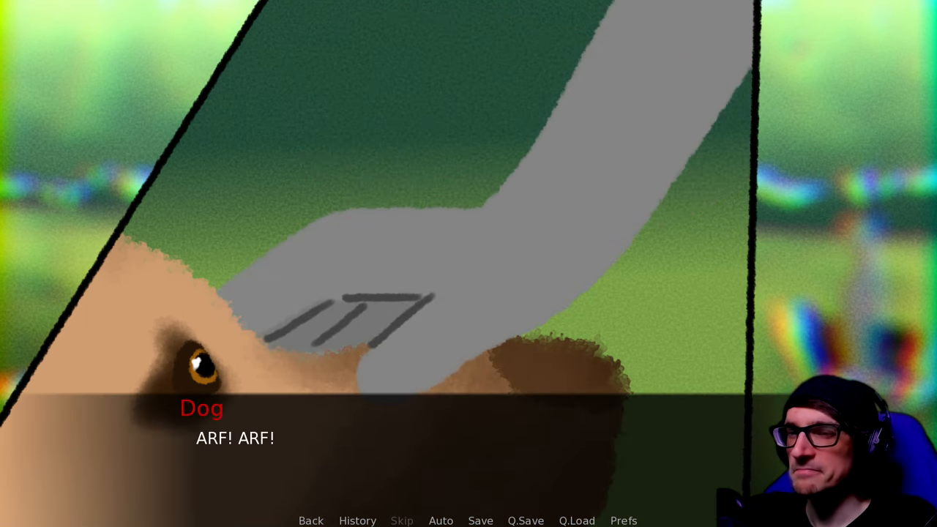
# Read through the dog-petting scene past 'The dog seems pleased.'.
pyautogui.click(468, 293)
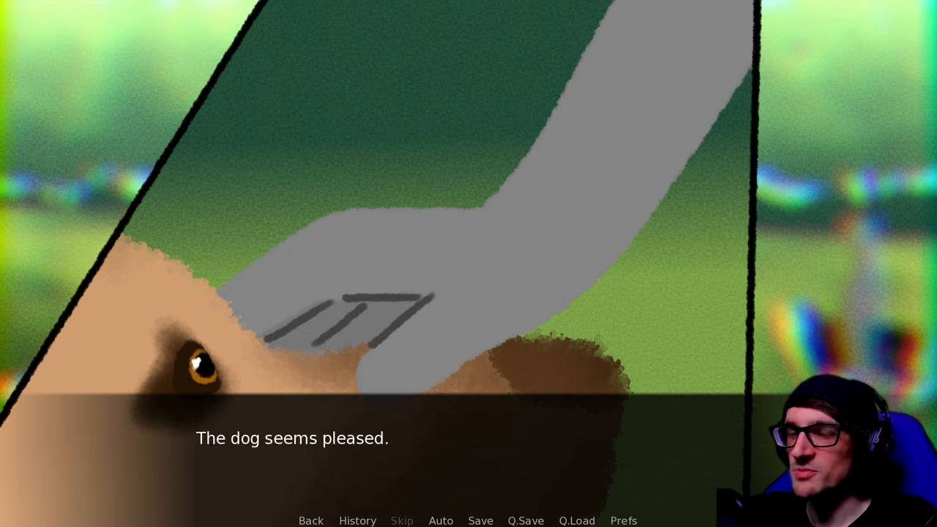
pyautogui.click(469, 438)
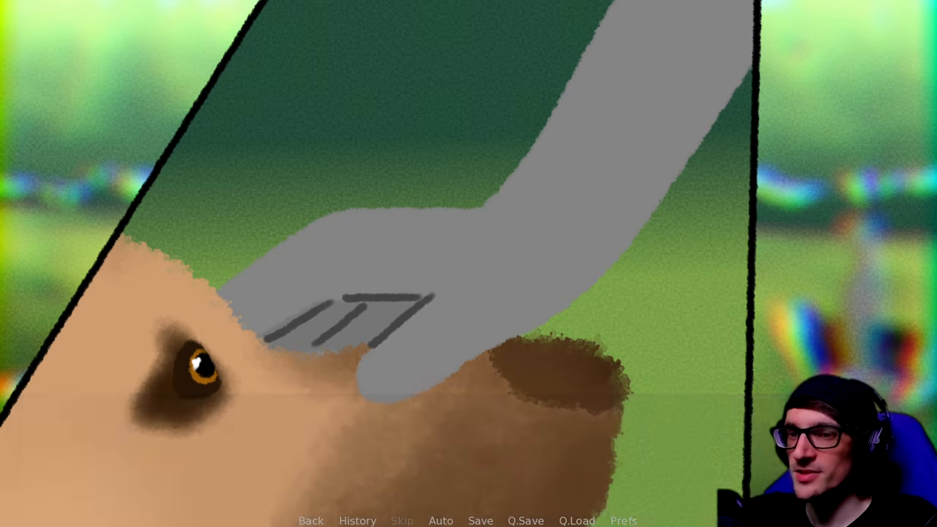
# Advance to the scene where an eerie image fades over the dog's close-up.
pyautogui.click(469, 293)
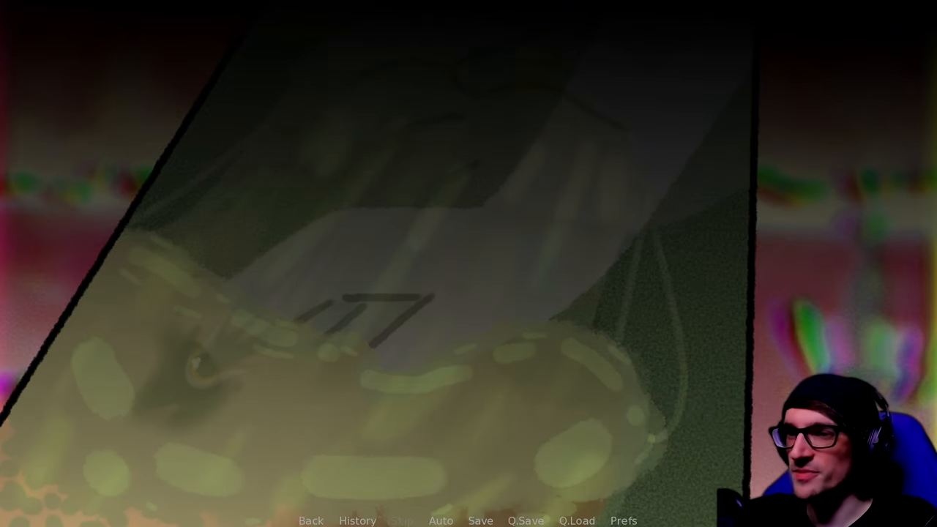
# Advance past the pile of goo to the growing entity beneath an eclipse.
pyautogui.click(468, 293)
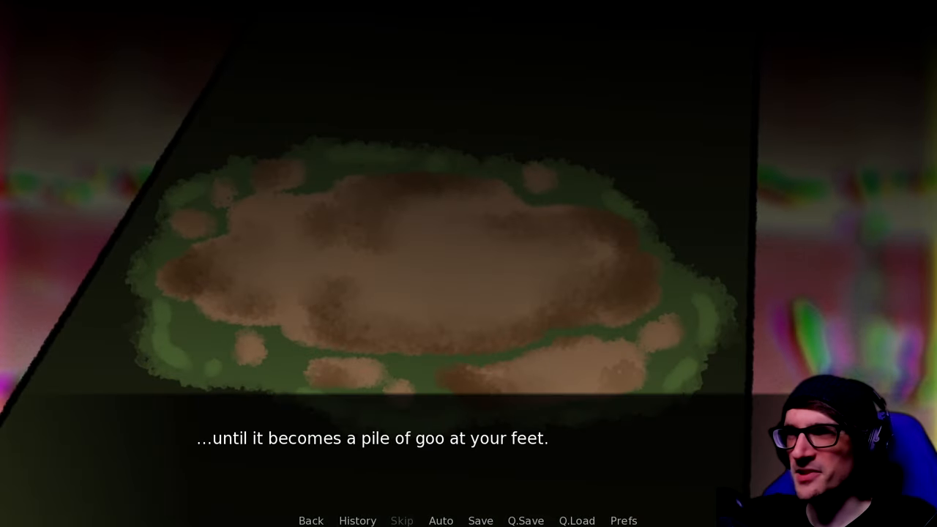
pyautogui.click(469, 293)
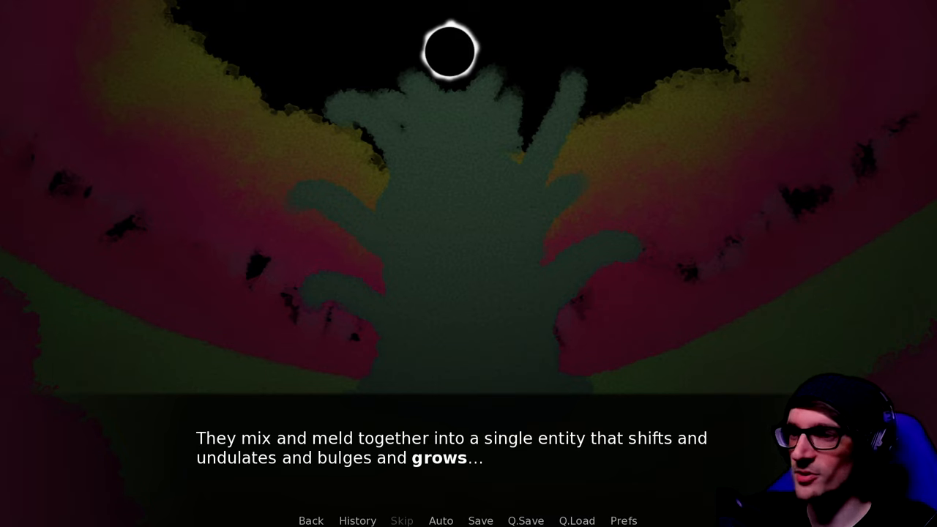
# Advance past the growing-entity line to the glowing cat eyes saying 'You had your chance.'.
pyautogui.click(451, 448)
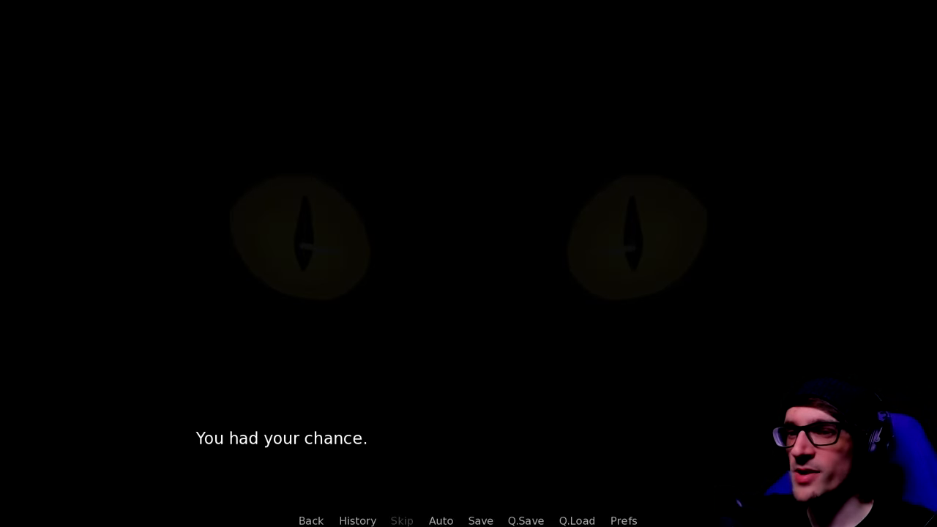
# Click past the behemoth ending's last line to return to the title screen.
pyautogui.click(469, 293)
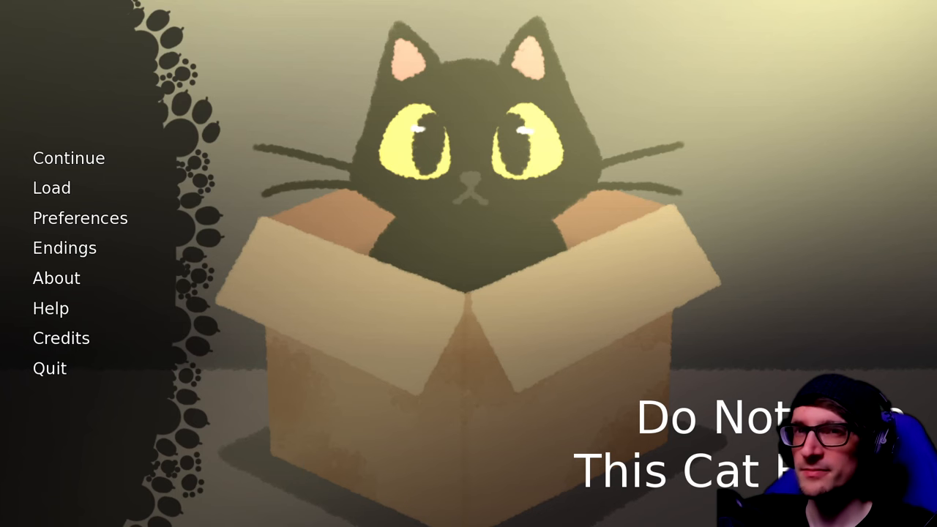
# Continue the game past the walking intro line and open the save page at the cat choice.
pyautogui.click(51, 188)
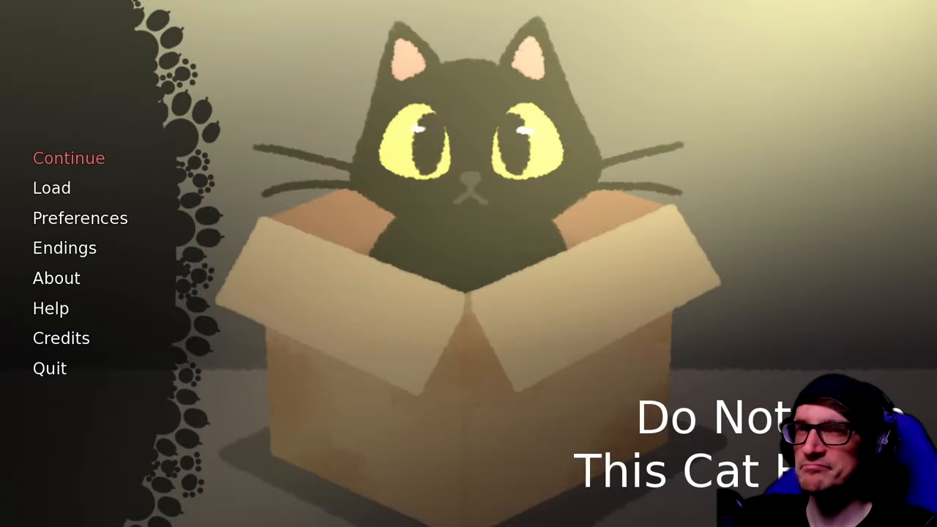
pyautogui.click(68, 158)
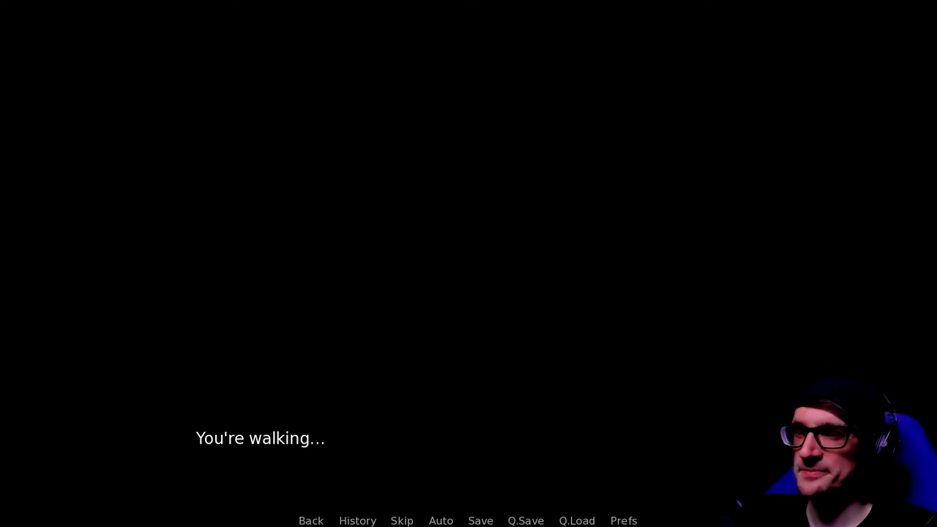
pyautogui.click(402, 521)
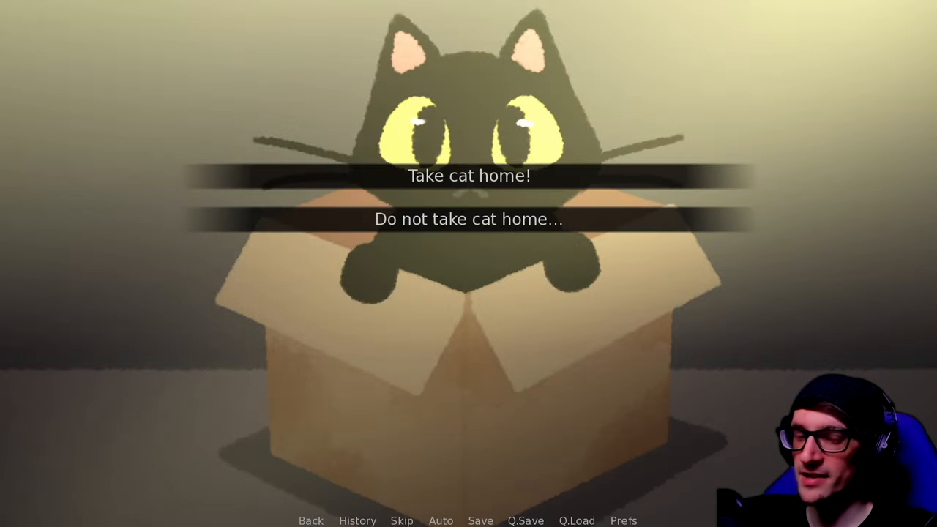
pyautogui.click(468, 175)
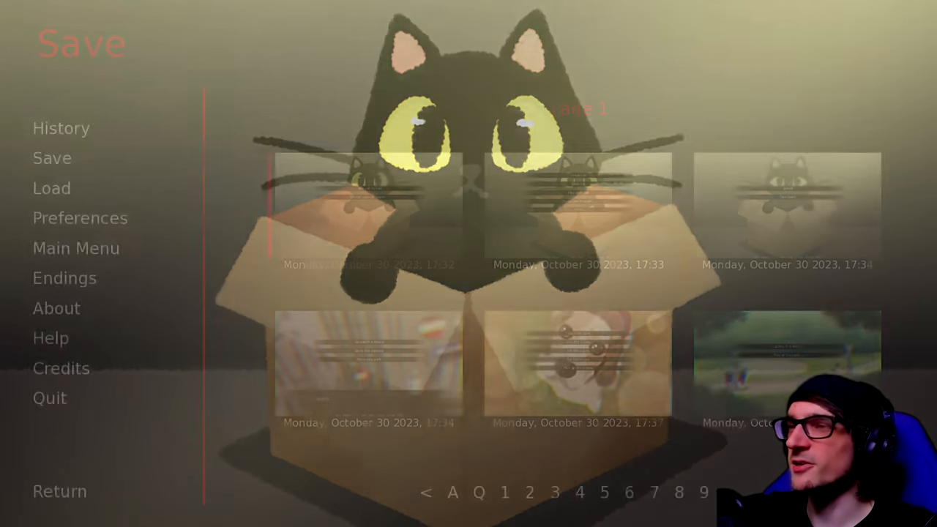
# View the six saves on the Load page, then return to the Save page.
pyautogui.click(51, 187)
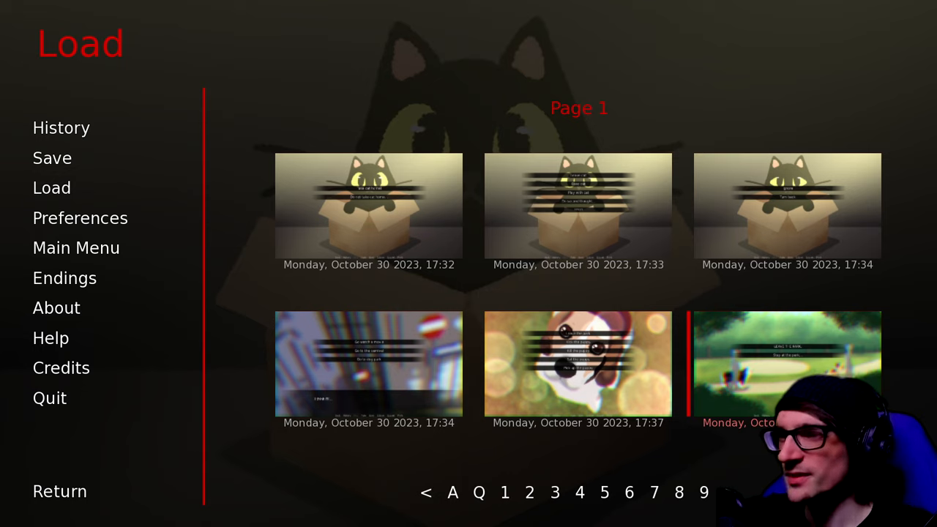
pyautogui.moveTo(64, 278)
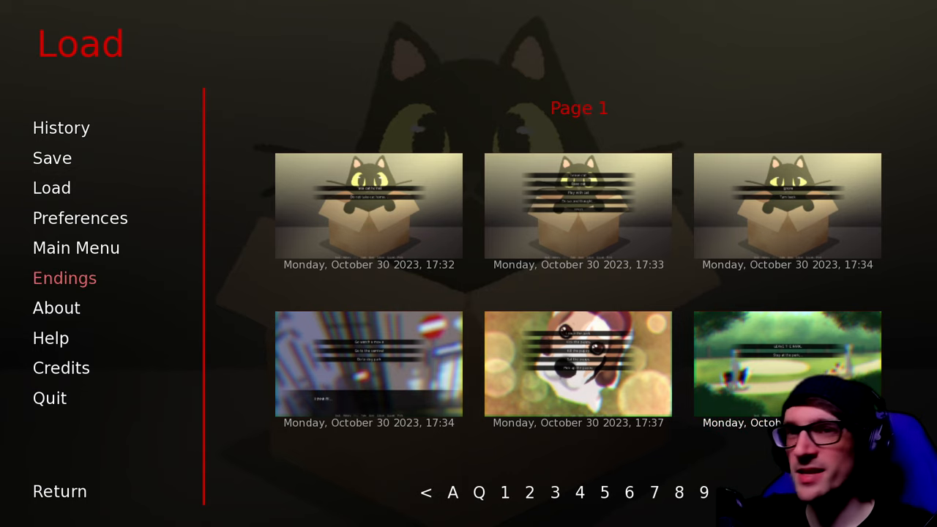
pyautogui.click(52, 158)
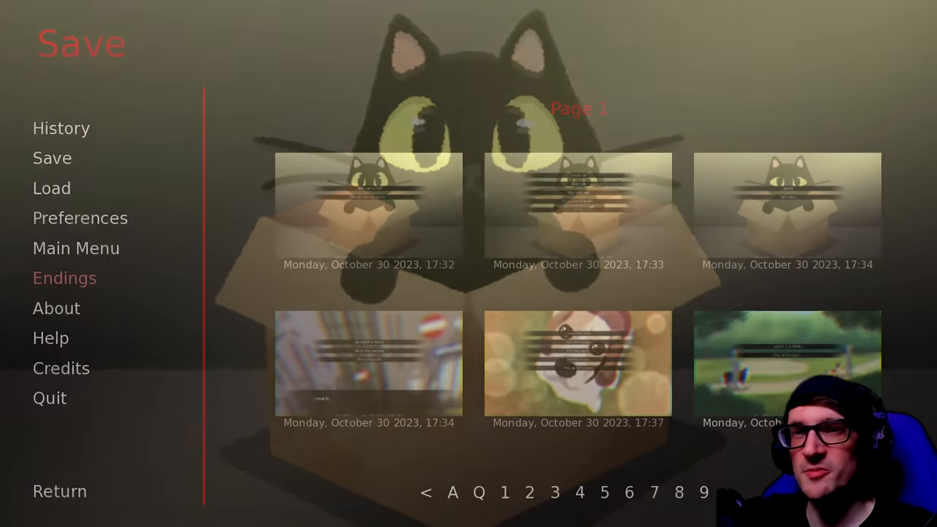